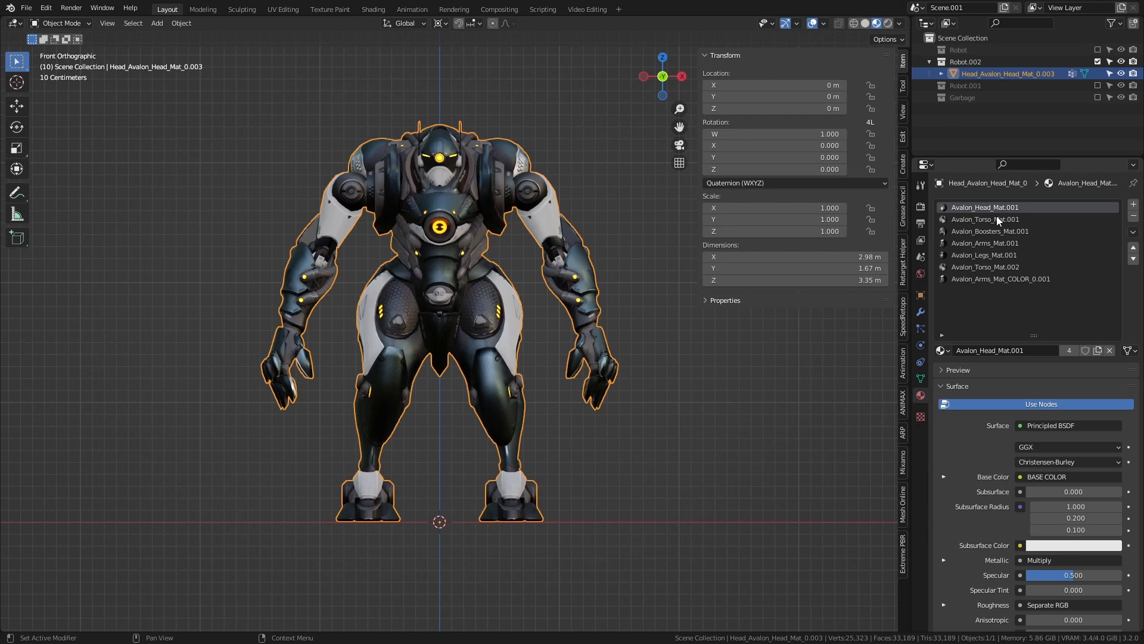
mouse_move(970, 295)
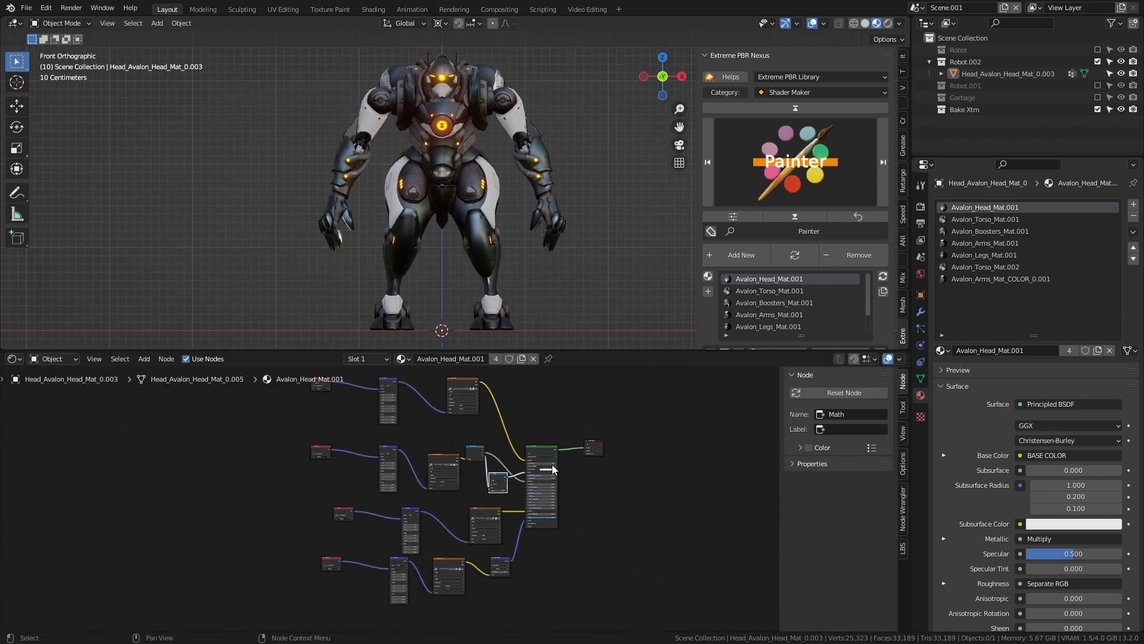
Step: Browse the torso and arms material node setups, then return to the head material
click(769, 291)
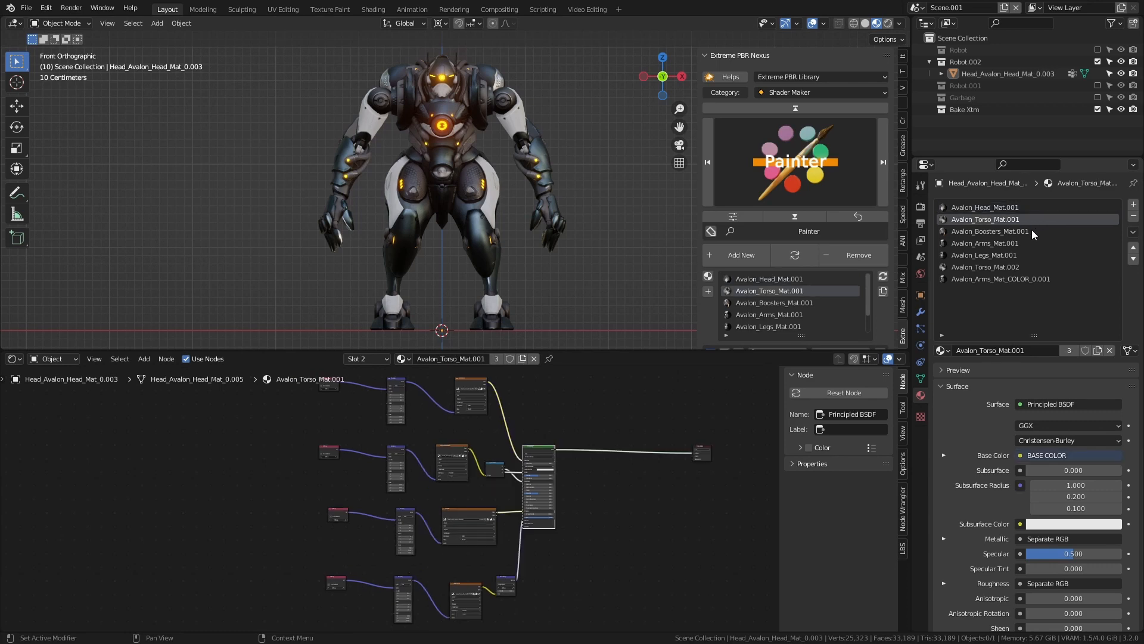
click(986, 242)
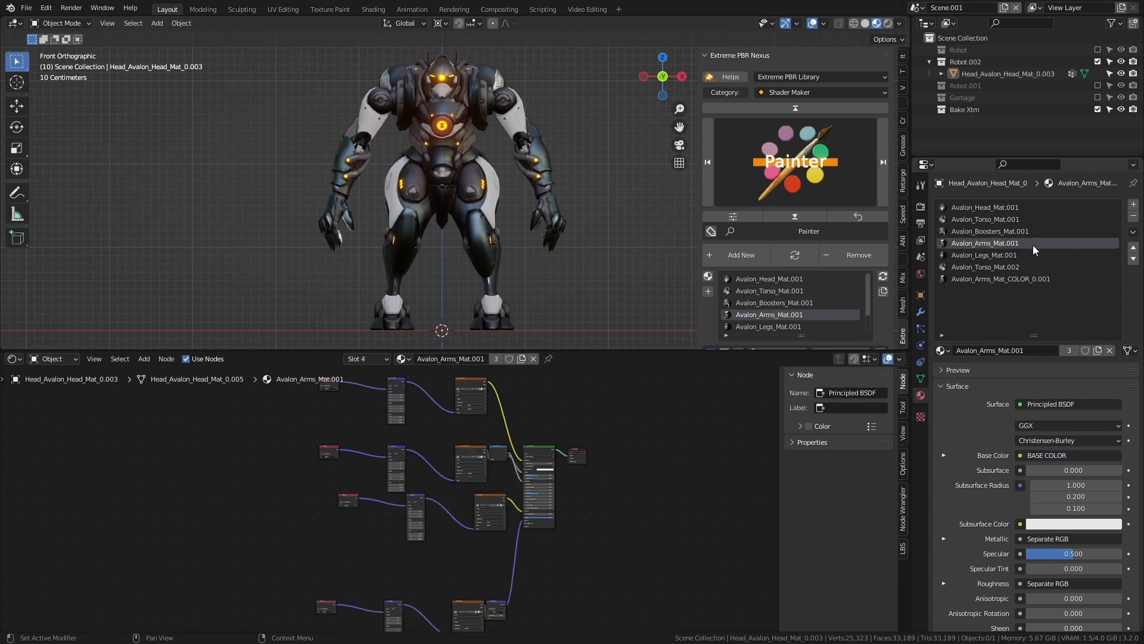
click(986, 266)
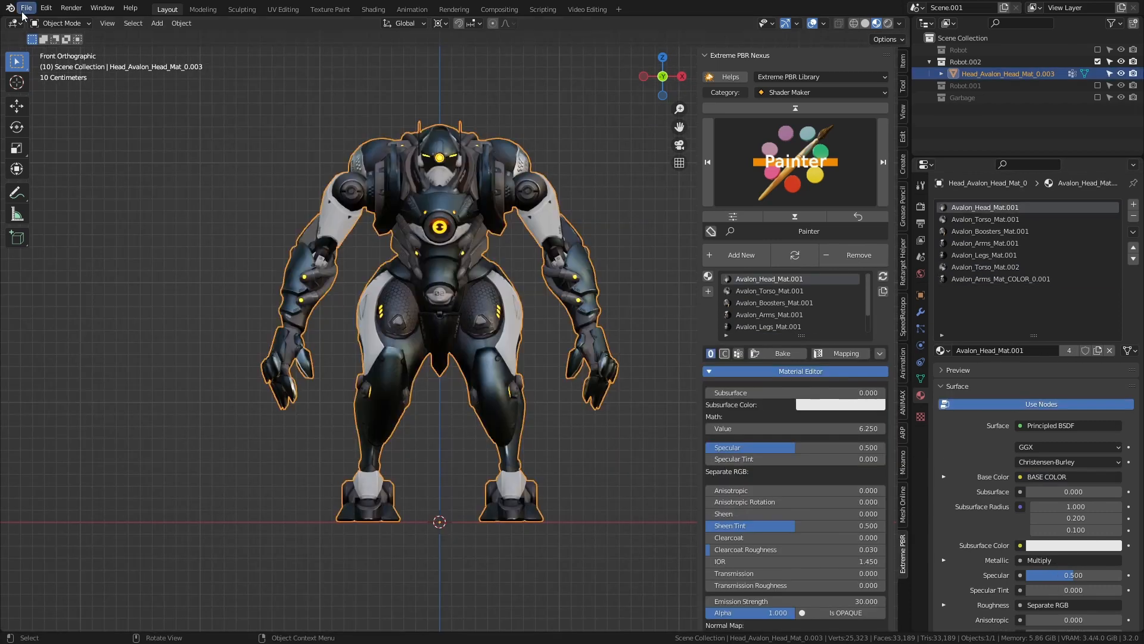
Step: Save the project as Robot.blend inside a new Robot folder
click(27, 7)
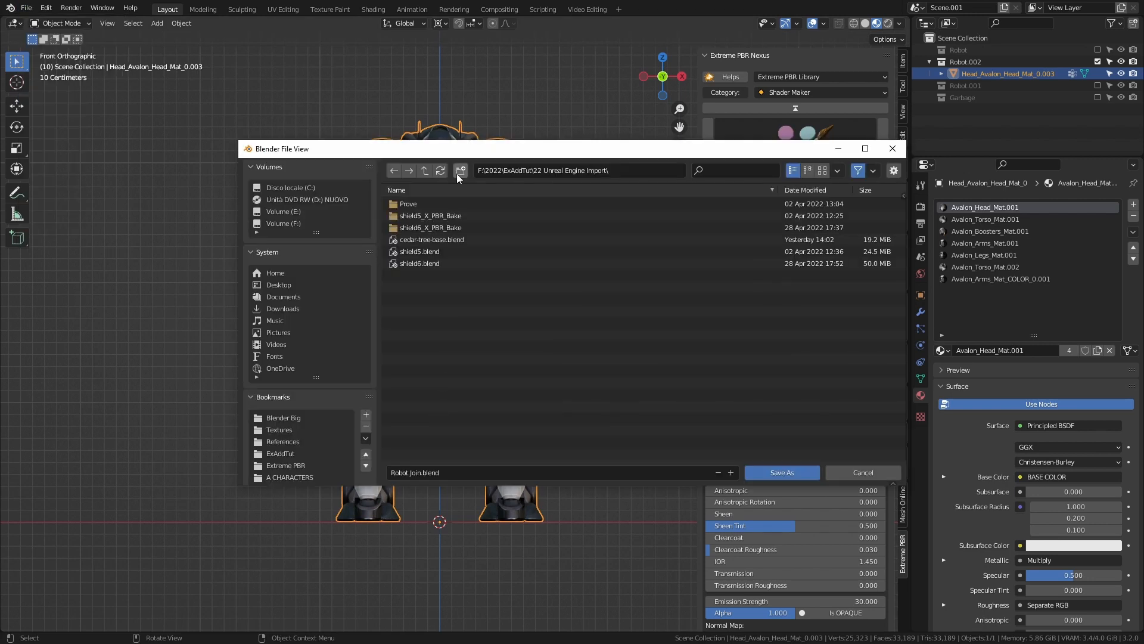
click(460, 170)
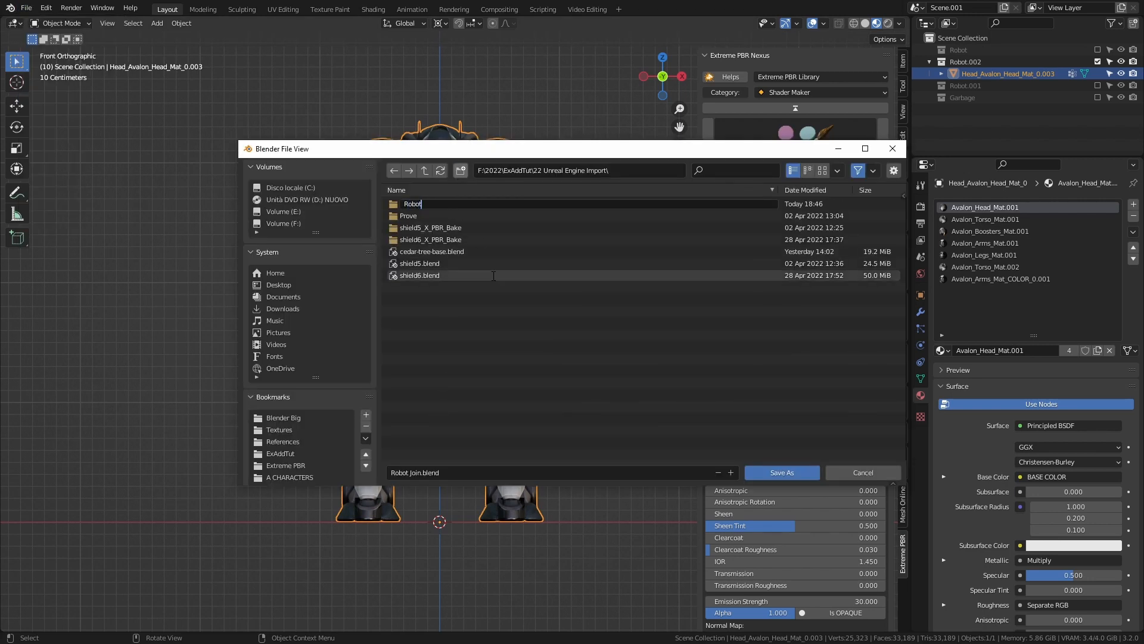
double_click(412, 204)
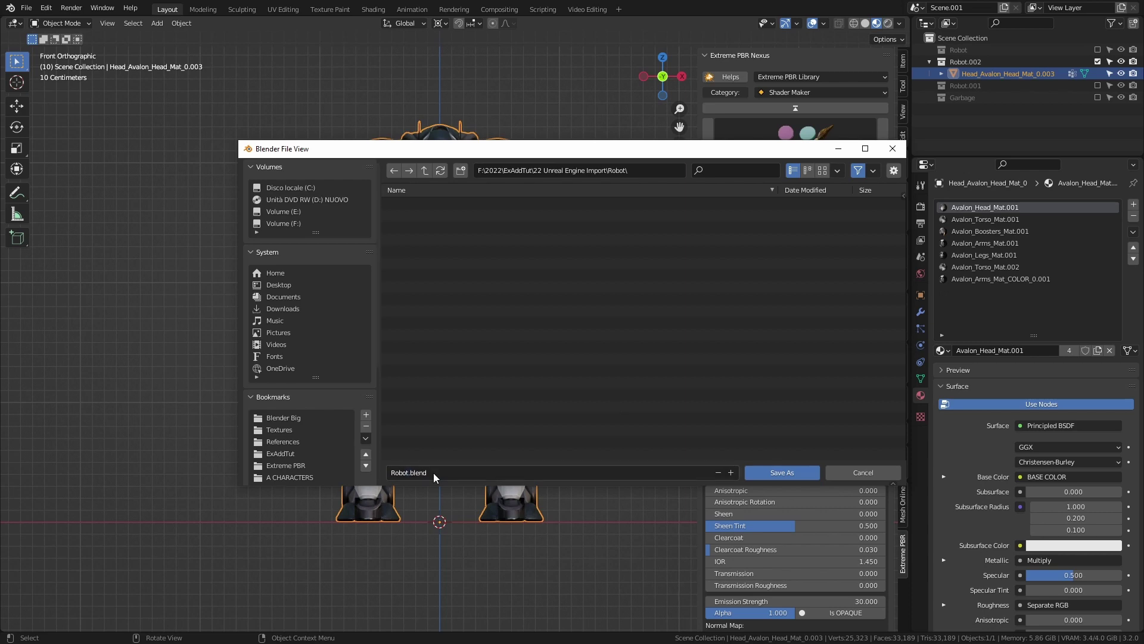
click(780, 472)
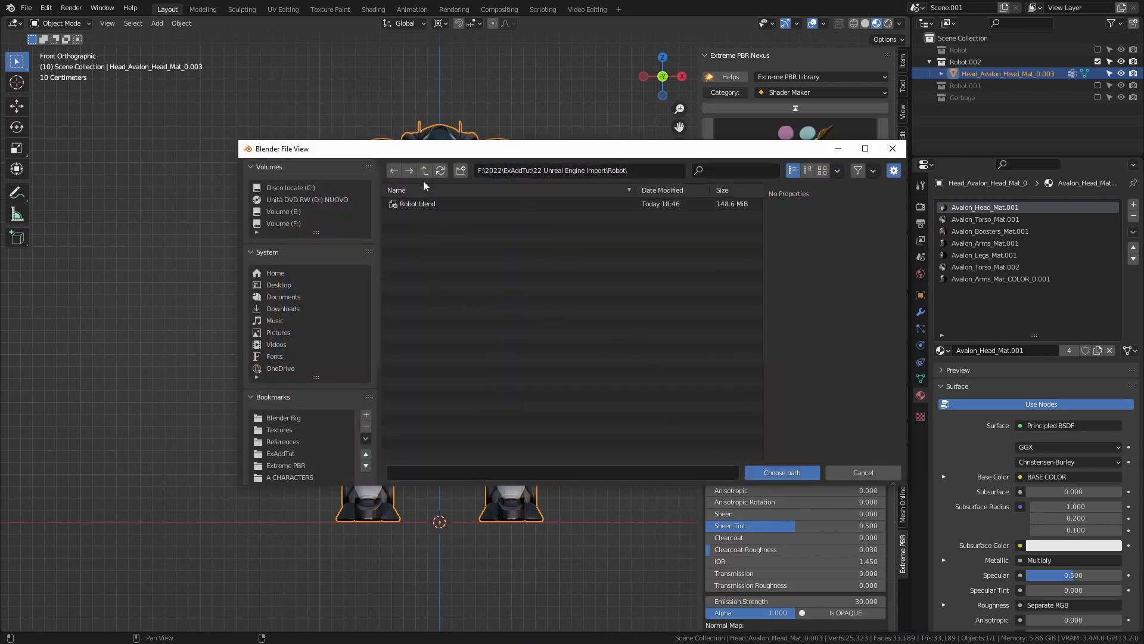
Step: Choose the Robot folder under 22 Unreal Engine Import as the destination path
click(424, 170)
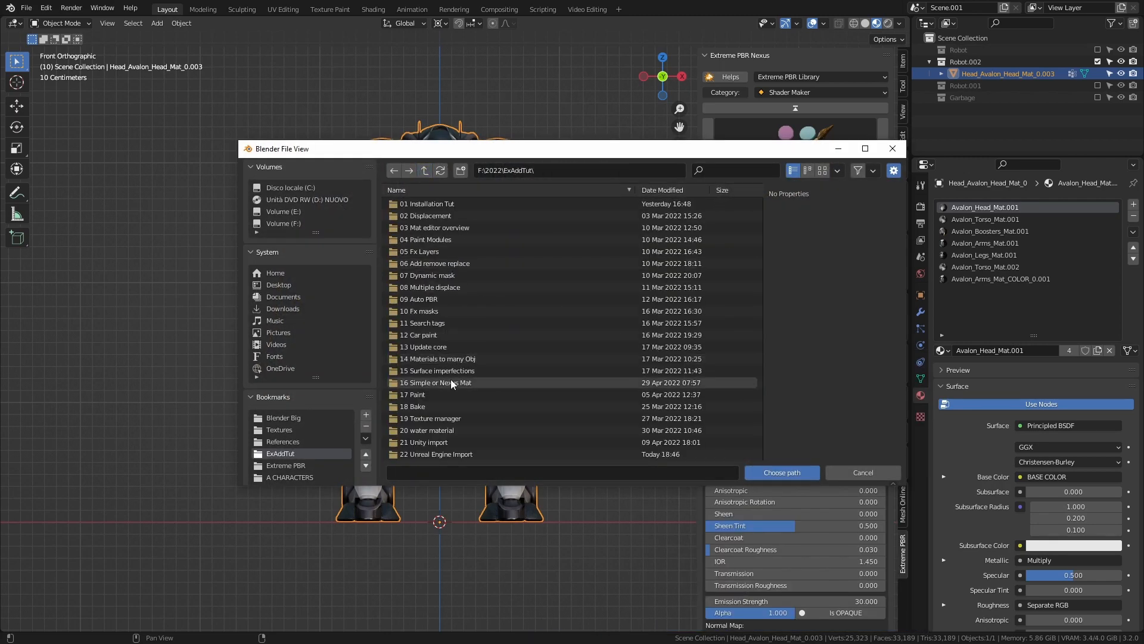
scroll(down, 3)
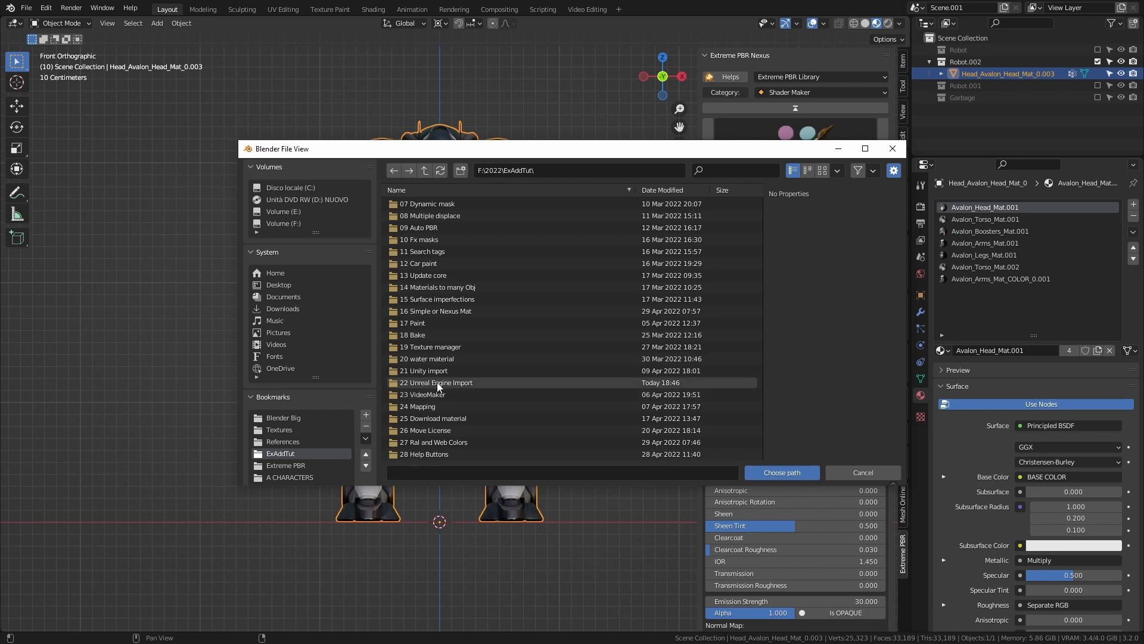
double_click(436, 383)
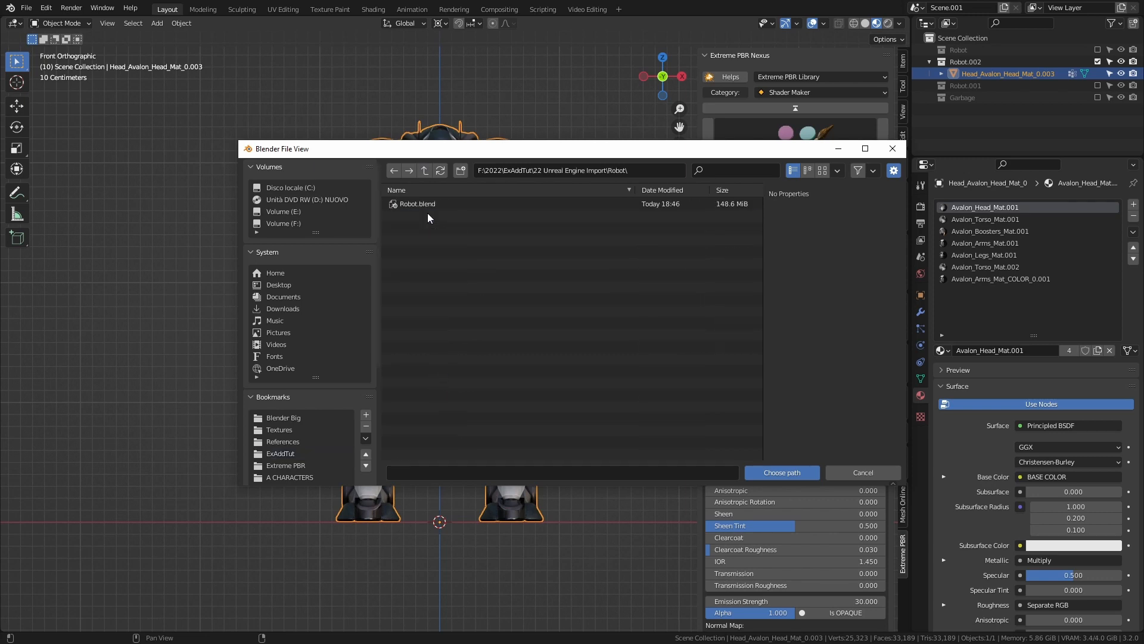
mouse_move(782, 471)
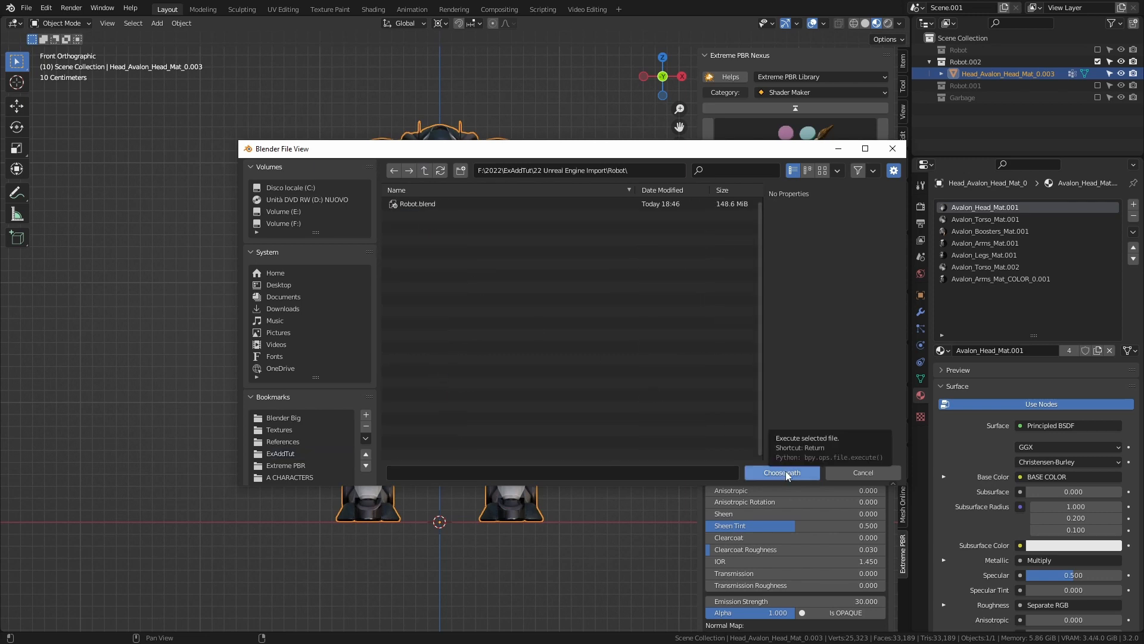
click(781, 472)
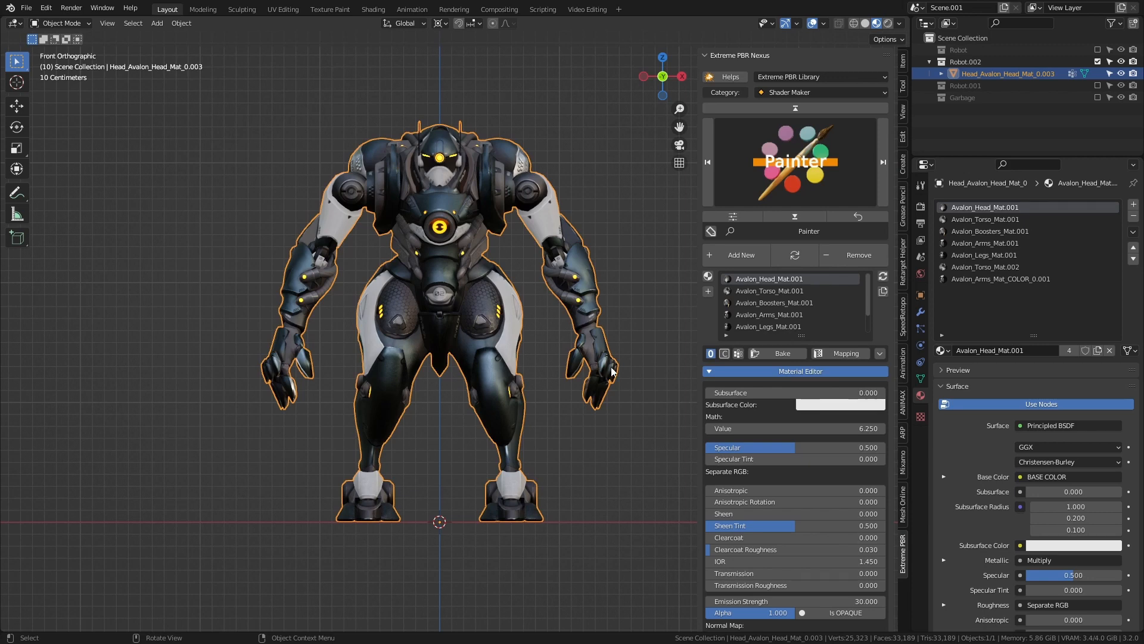
Step: In the Bake Editor keep JPEG output and GPU device, lowering bake samples to 2
click(779, 353)
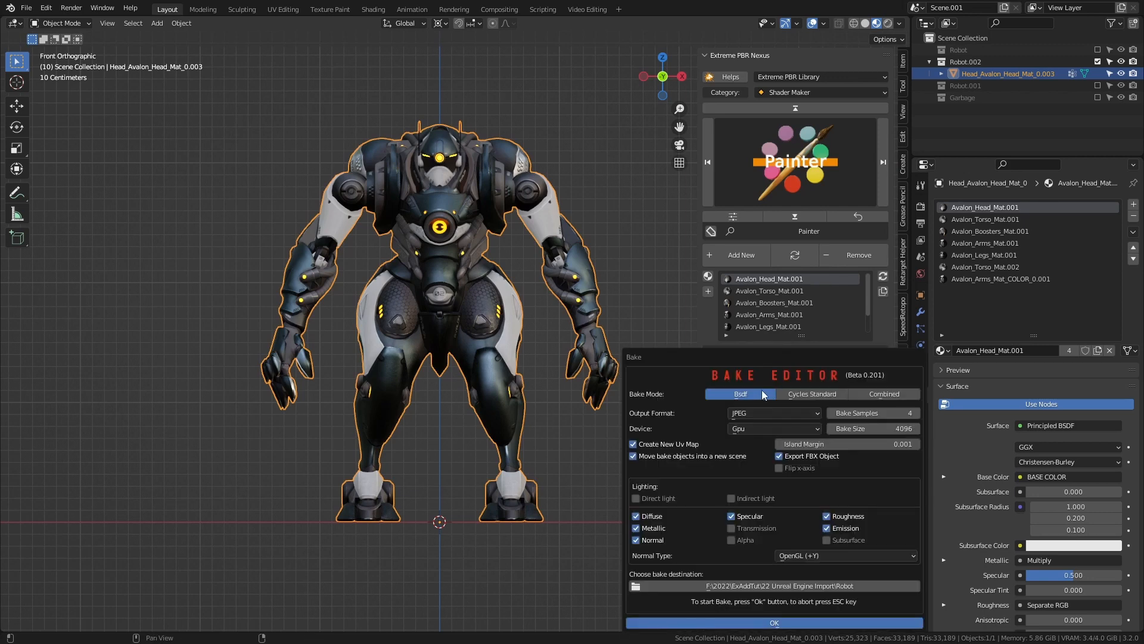
click(774, 414)
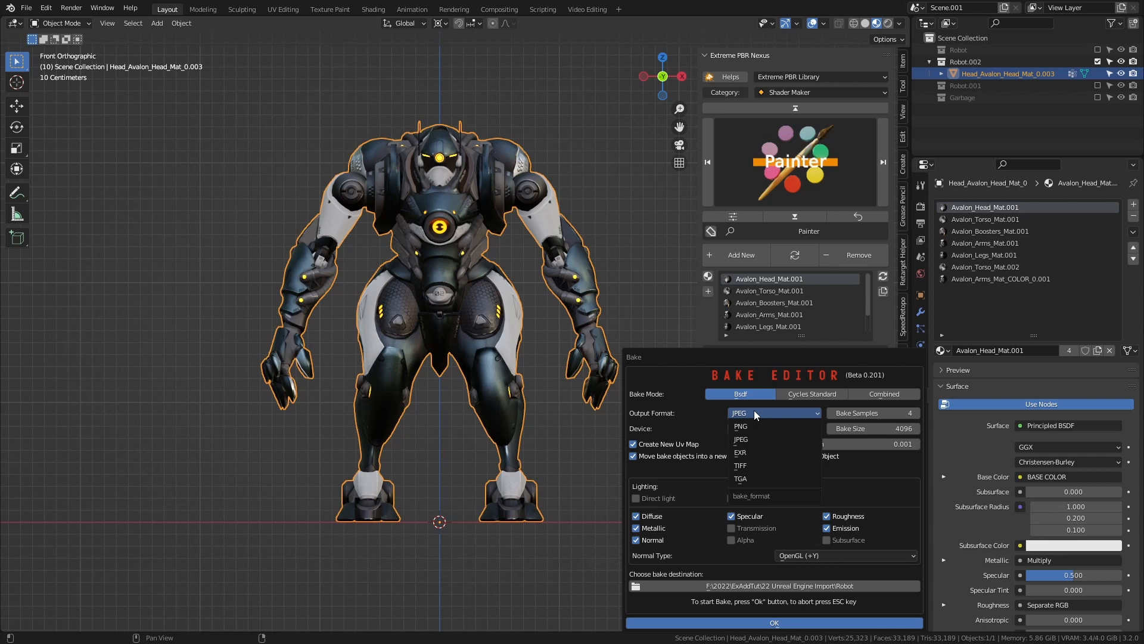
mouse_move(740, 426)
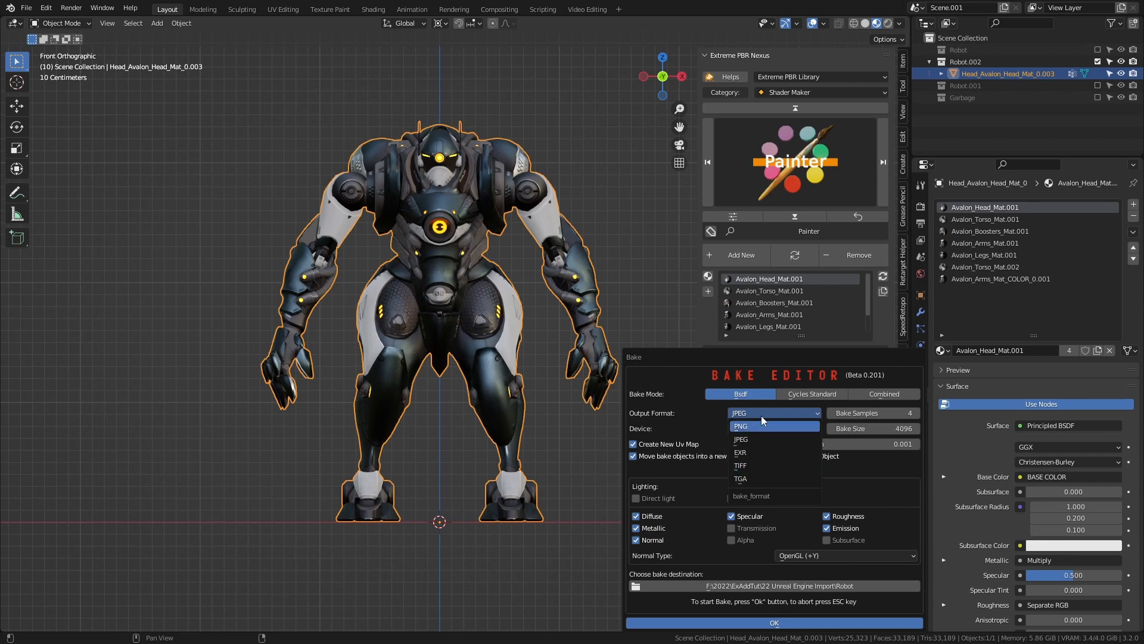
click(738, 440)
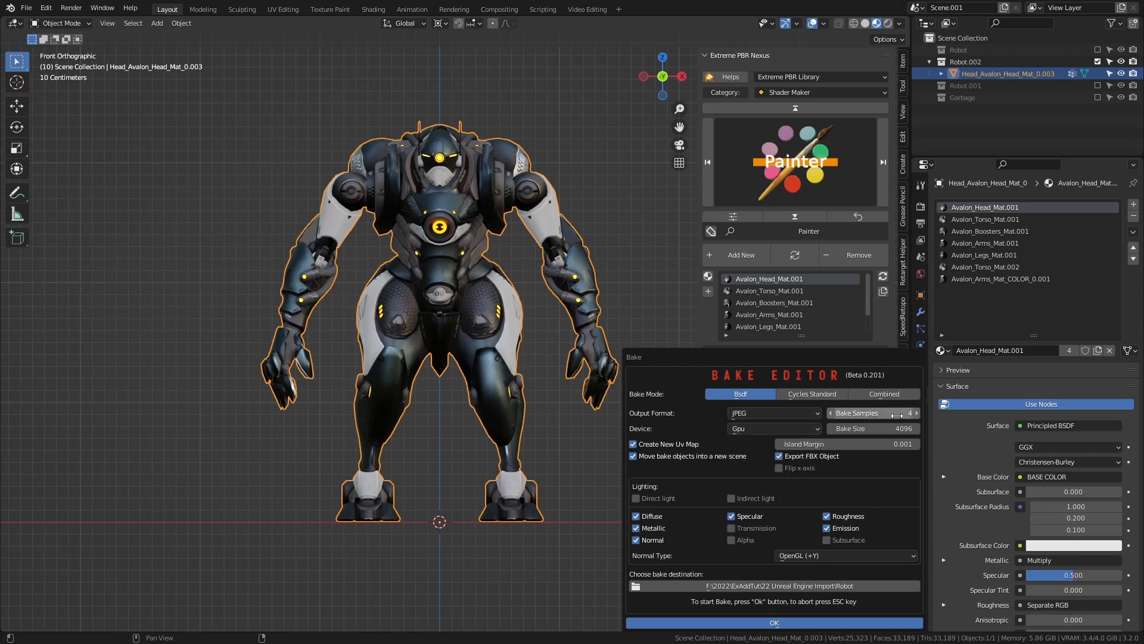
click(830, 413)
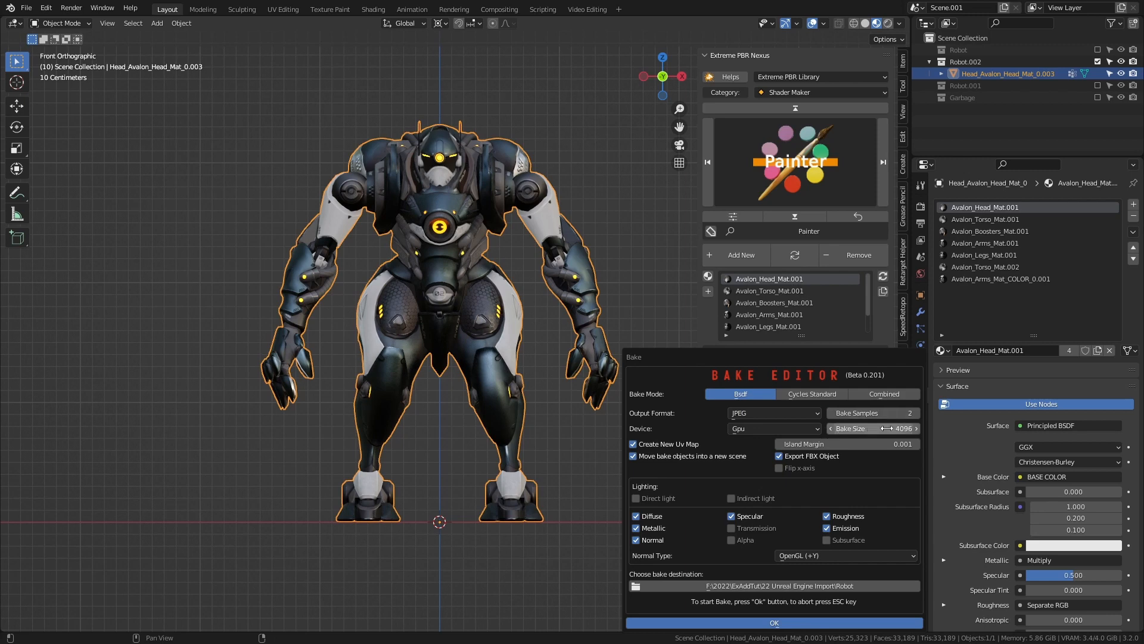
click(774, 428)
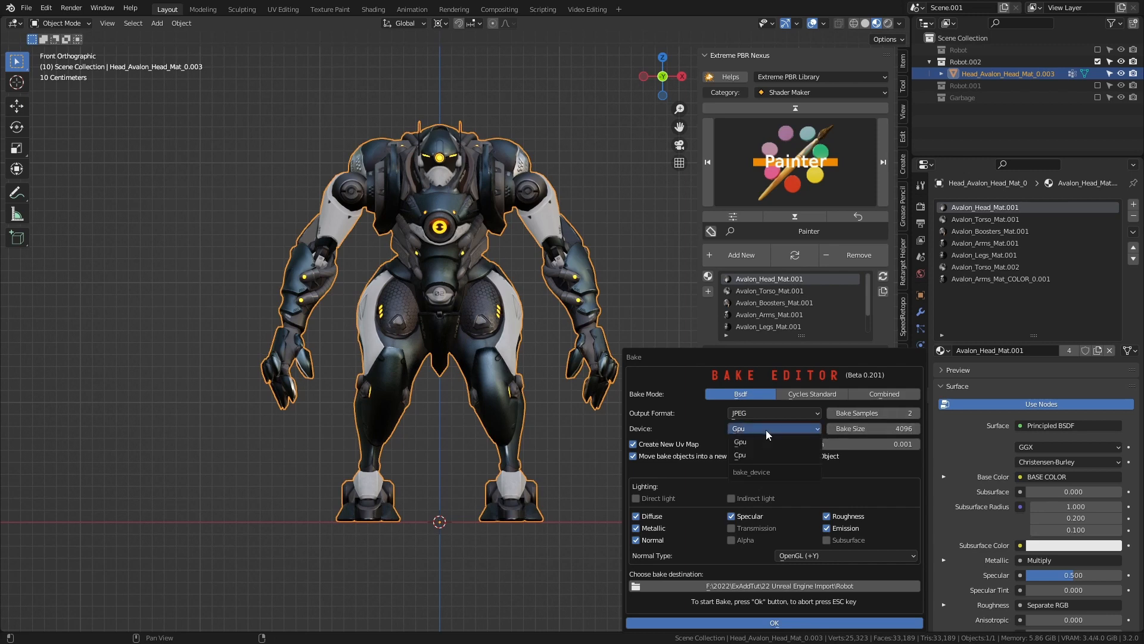
click(772, 428)
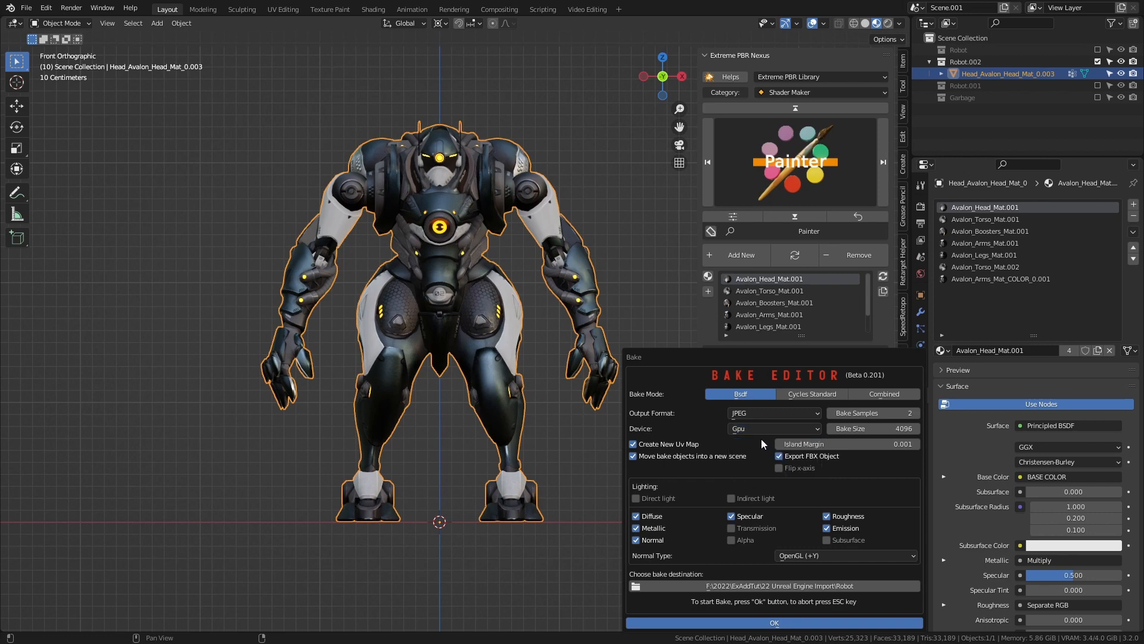
mouse_move(691, 453)
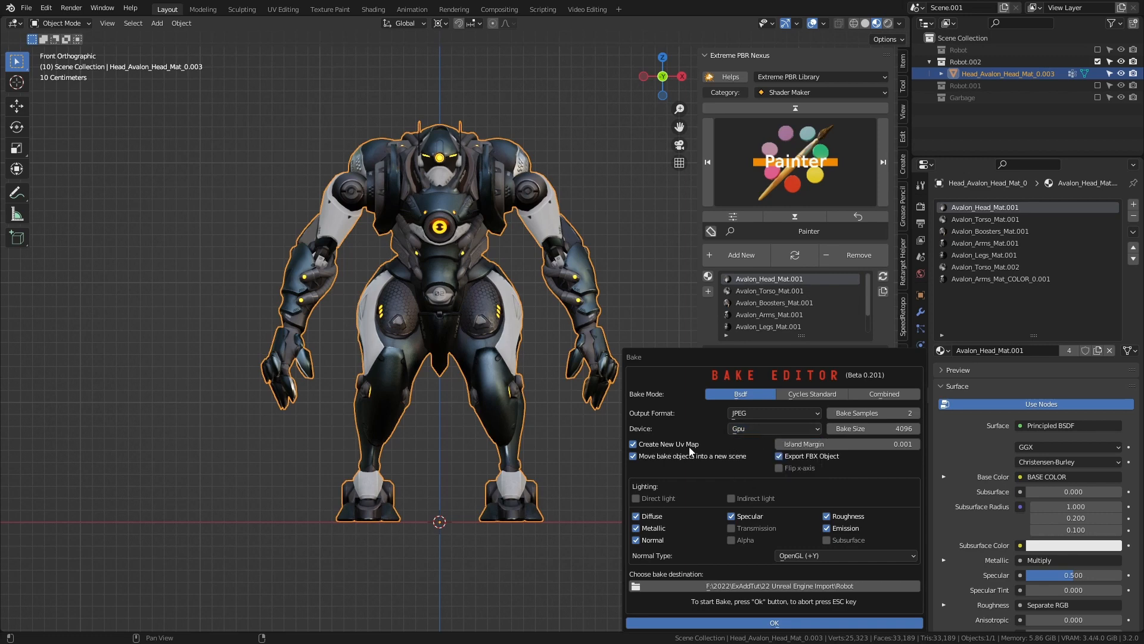
mouse_move(667, 443)
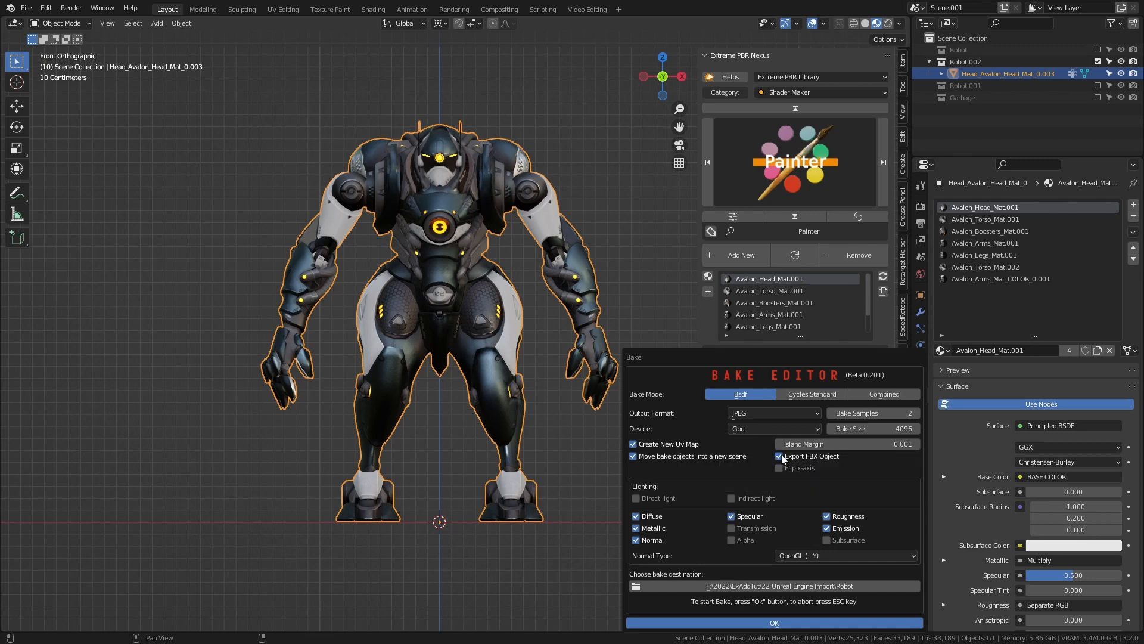
mouse_move(737, 480)
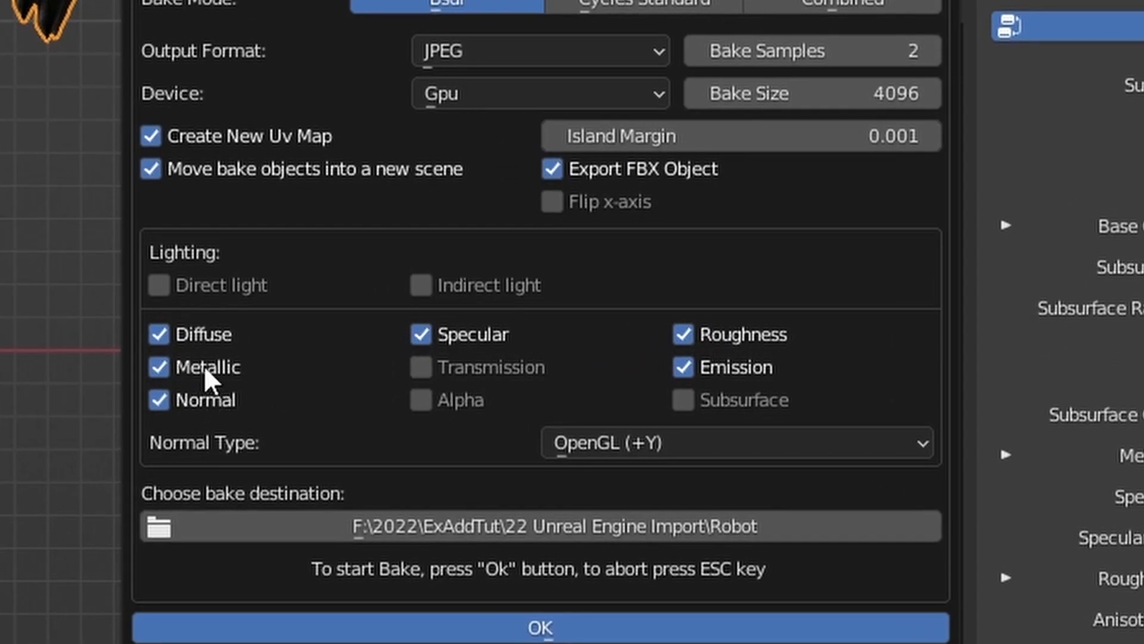
mouse_move(727, 369)
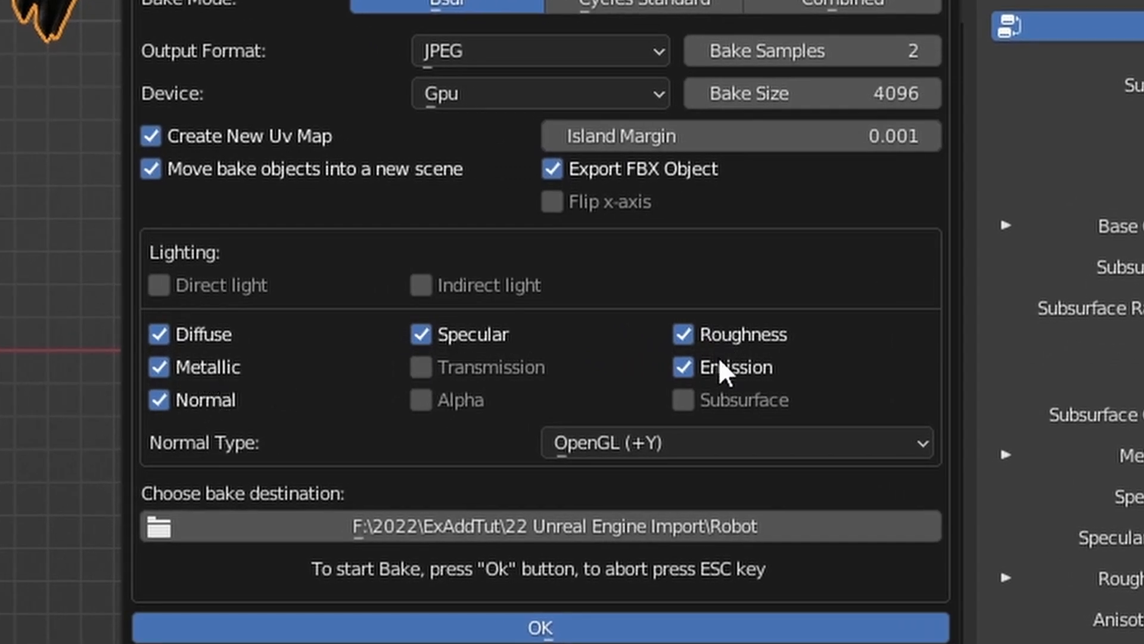
mouse_move(350, 371)
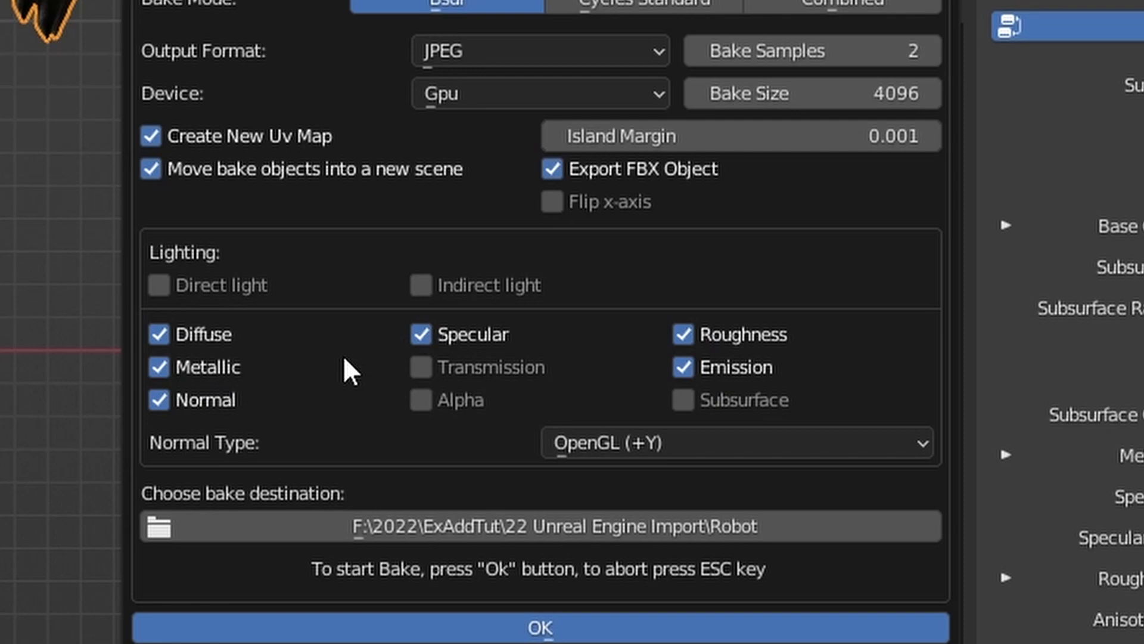
mouse_move(539, 626)
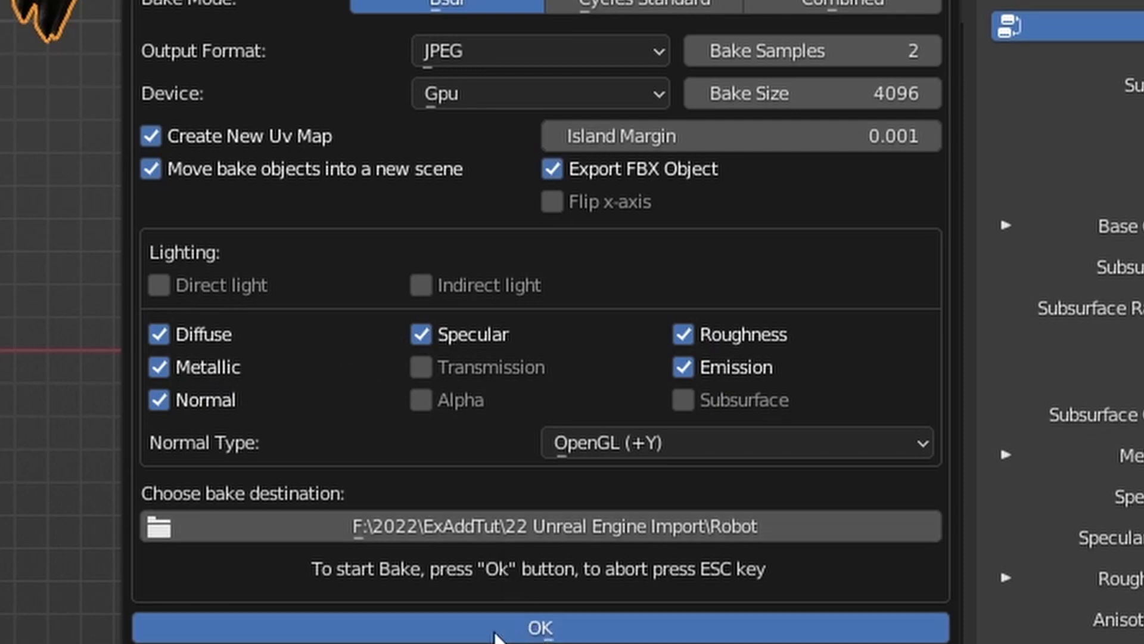
click(539, 627)
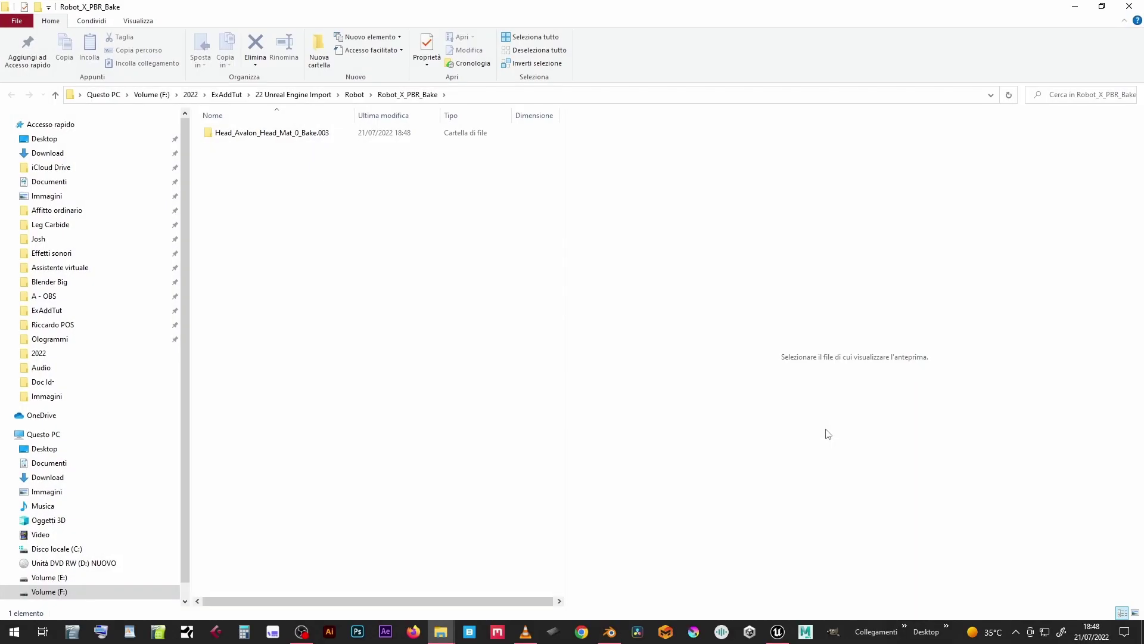
Step: Open the Head_Avalon_Head_Mat_0_Bake.003 folder, inspect the FBX and preview the diffuse JPG
click(272, 132)
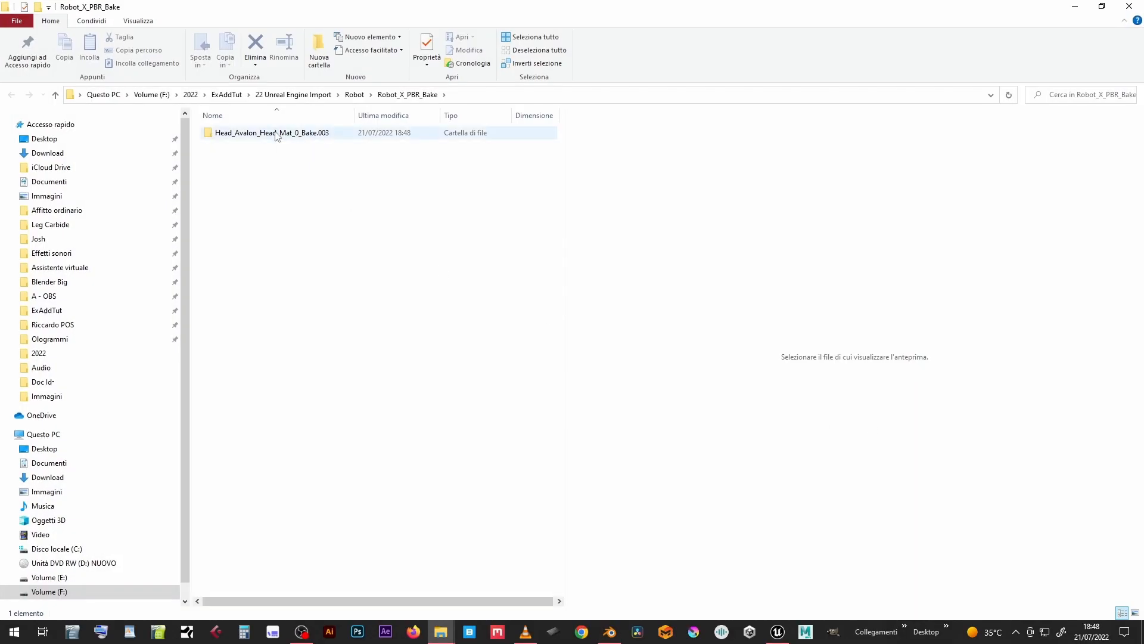
double_click(272, 132)
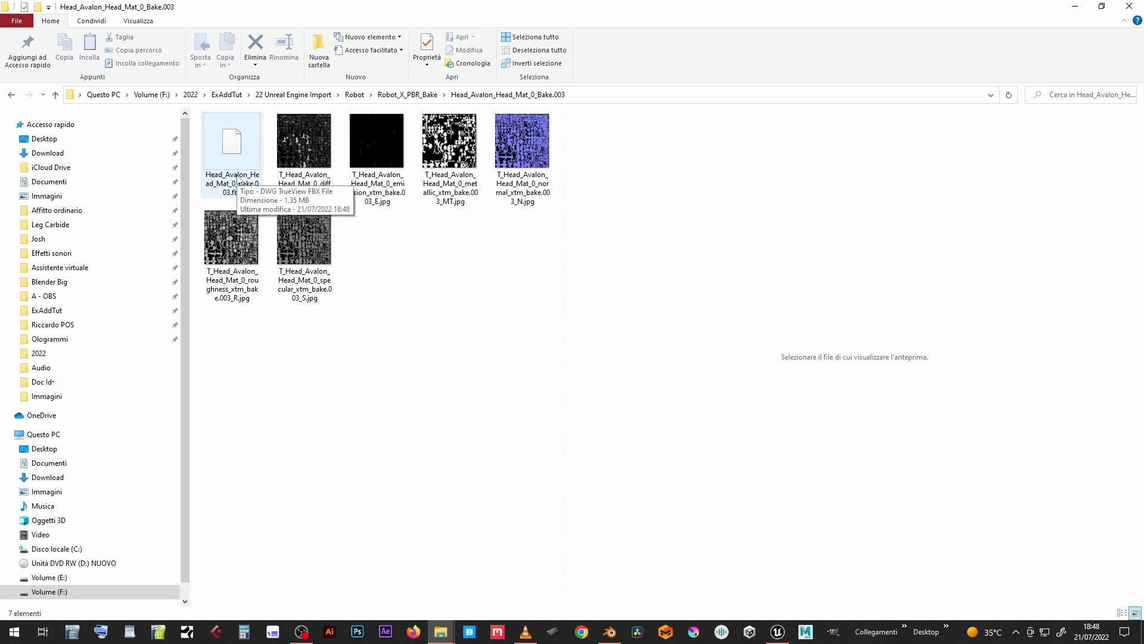
click(231, 144)
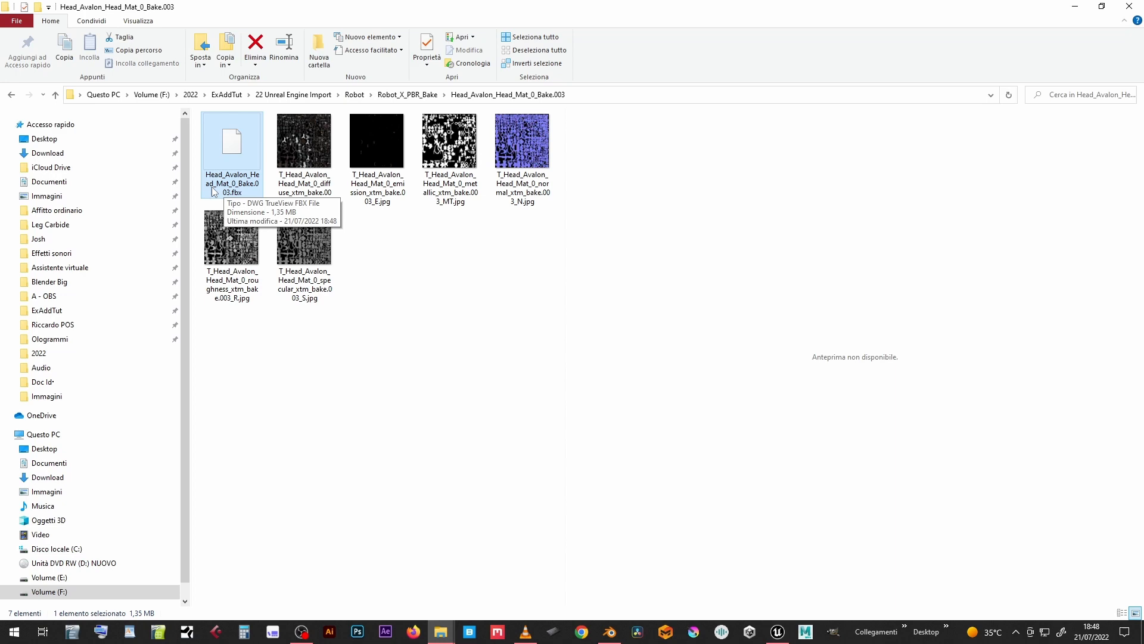
click(304, 140)
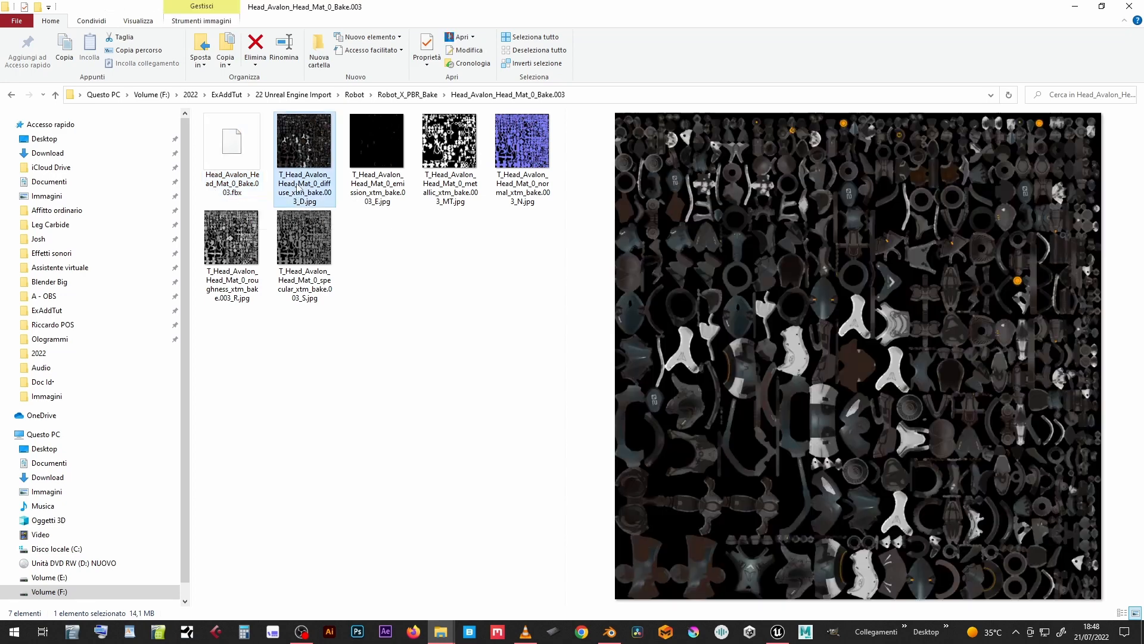
click(449, 141)
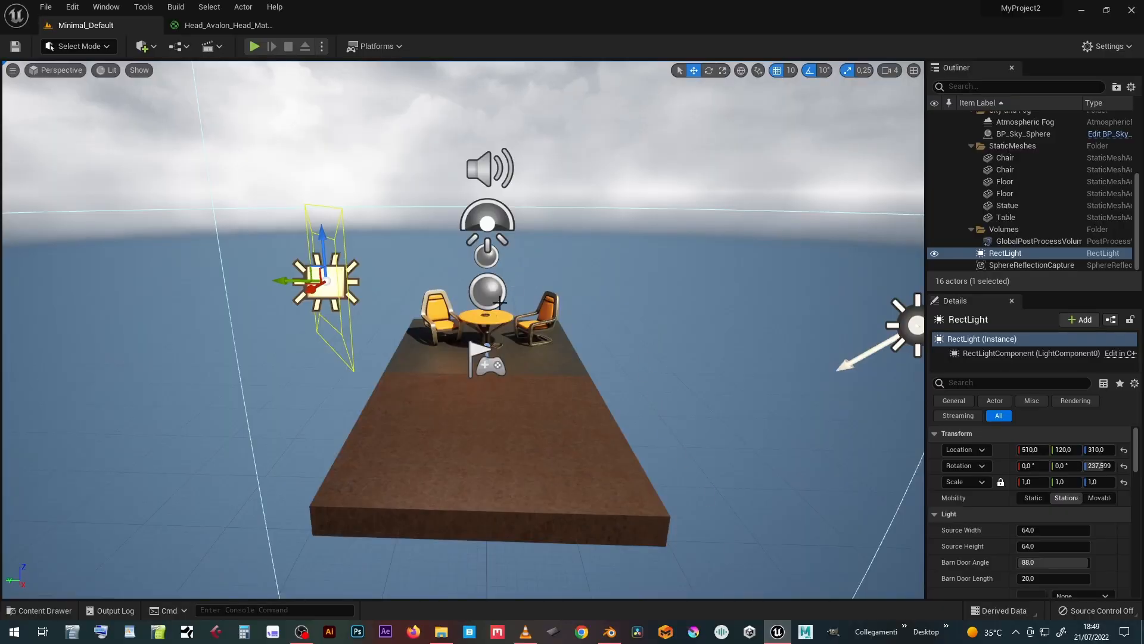
Step: Create a new RobotBaked folder under Content in the content browser
click(40, 610)
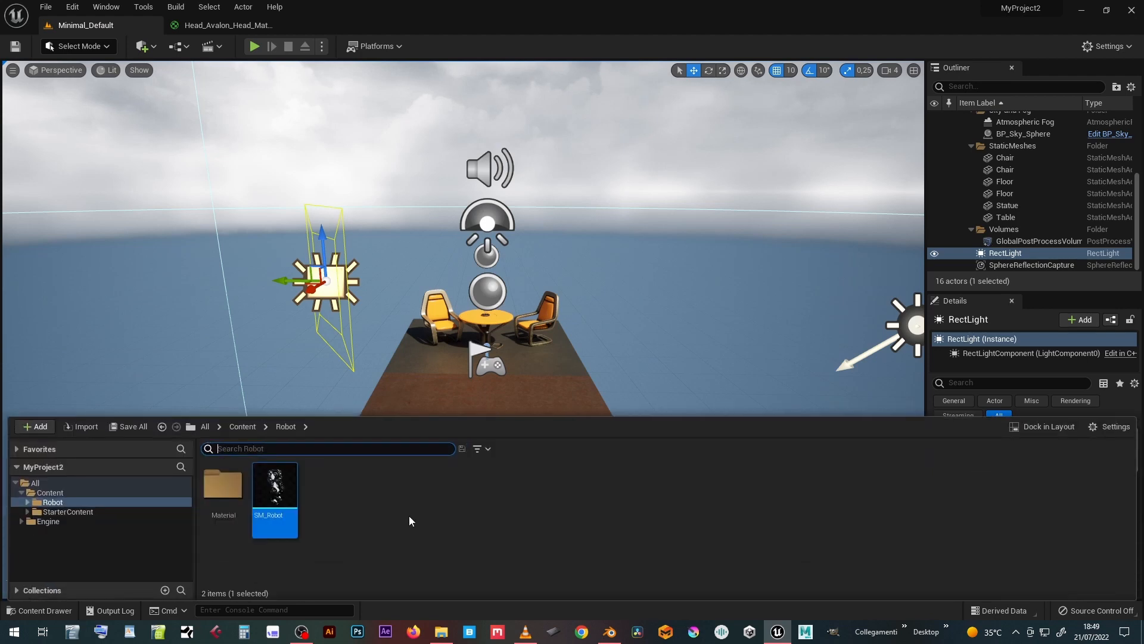
click(242, 426)
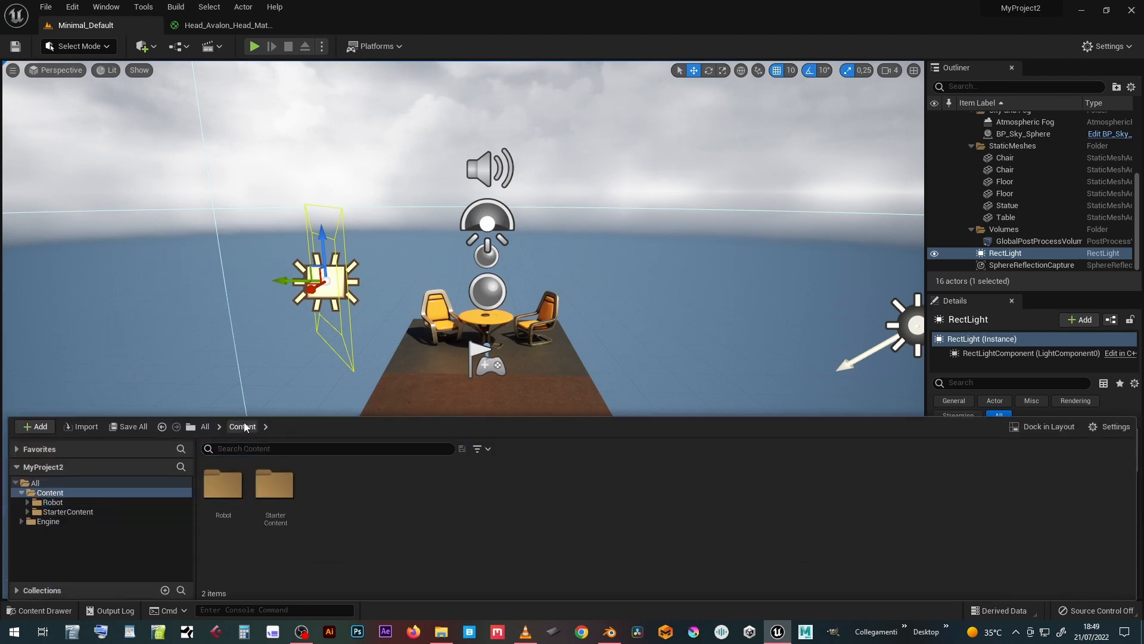
click(35, 426)
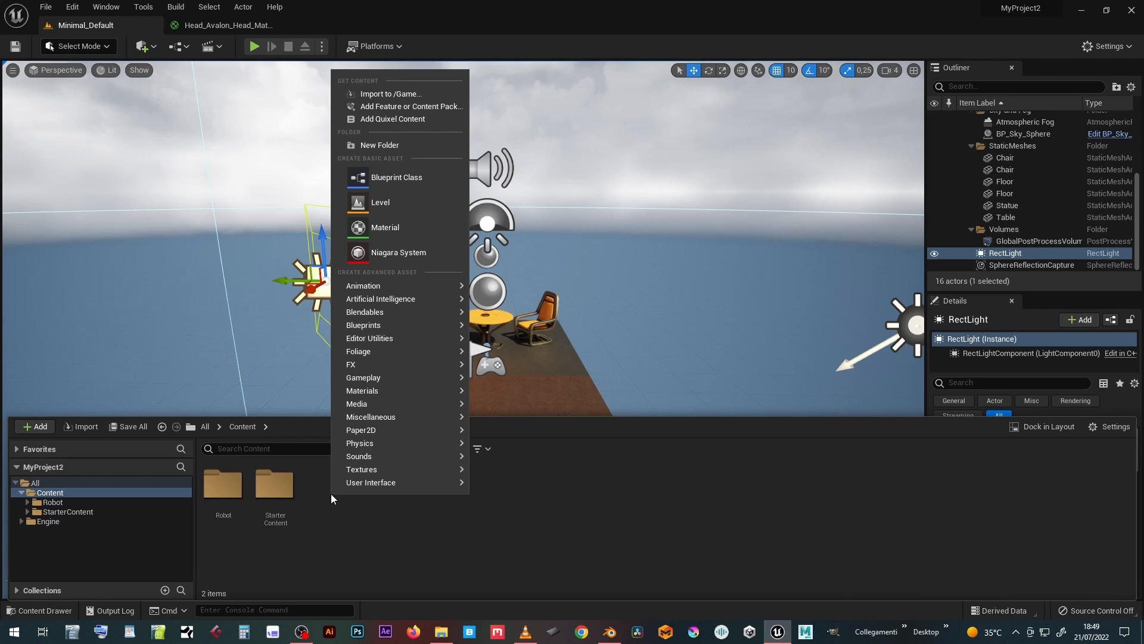
click(379, 144)
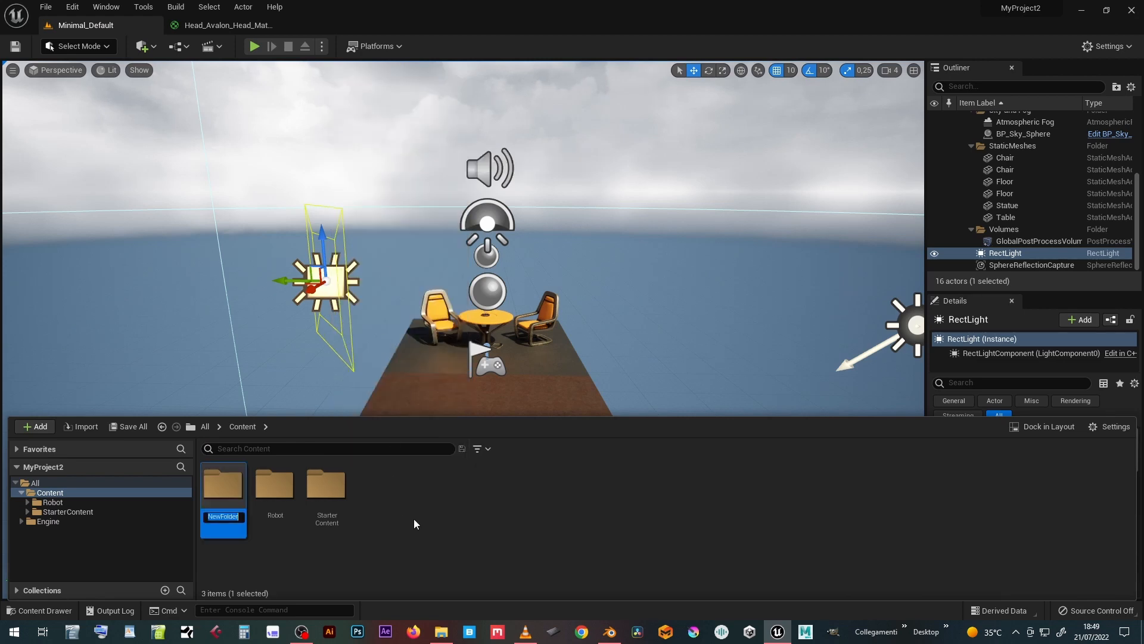
text(RobotBaked)
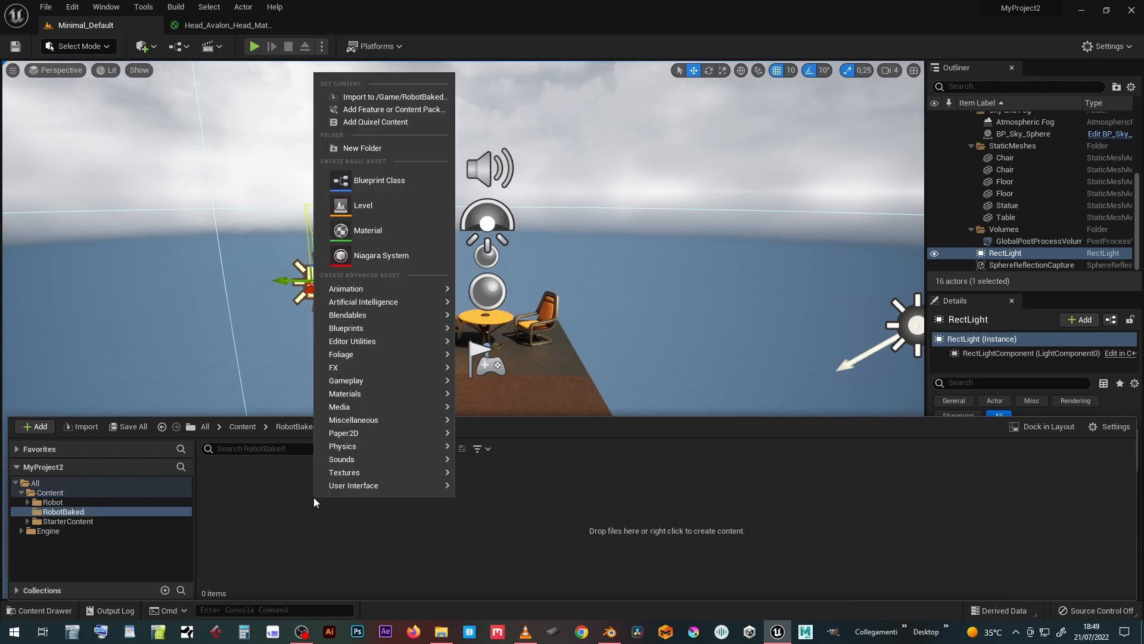
mouse_move(396, 96)
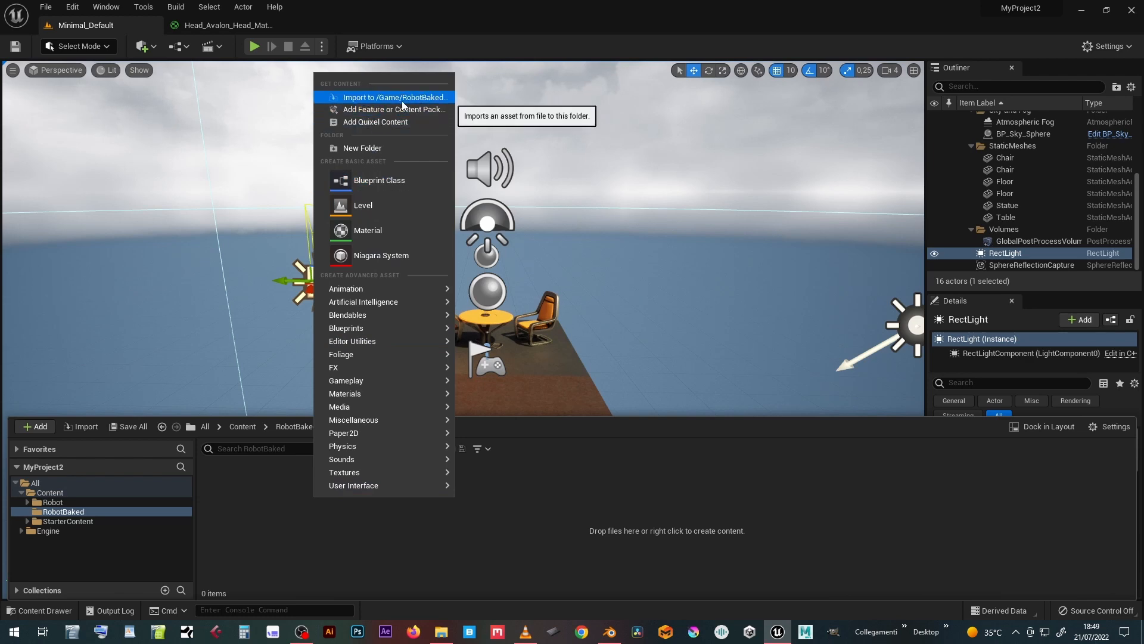
Step: Import the baked robot FBX with all its materials and textures into RobotBaked
click(395, 97)
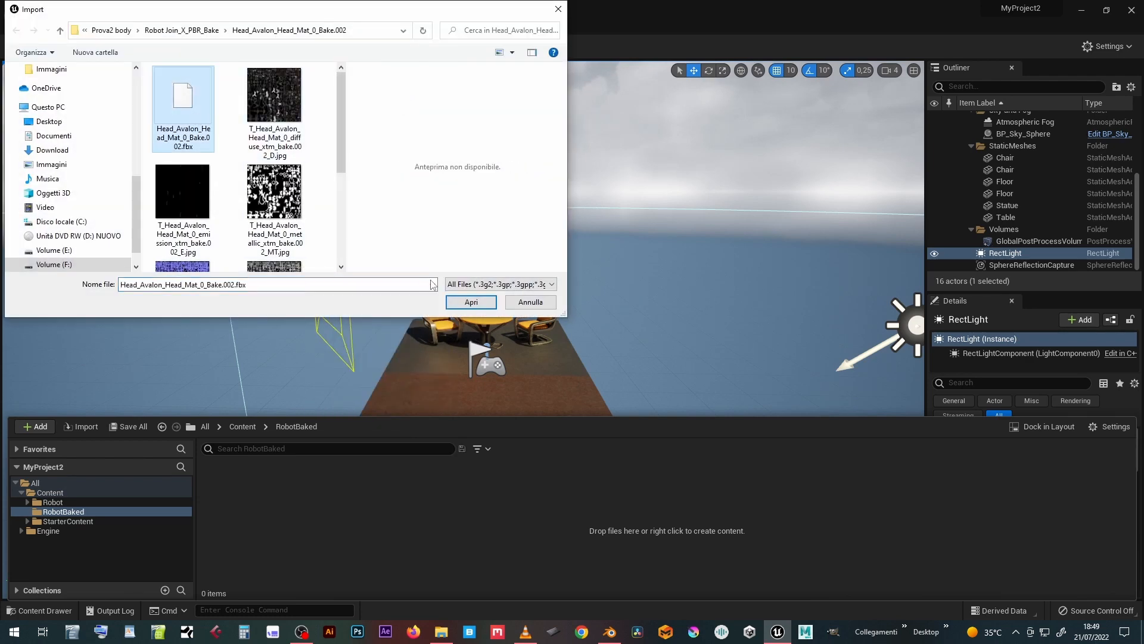
click(469, 302)
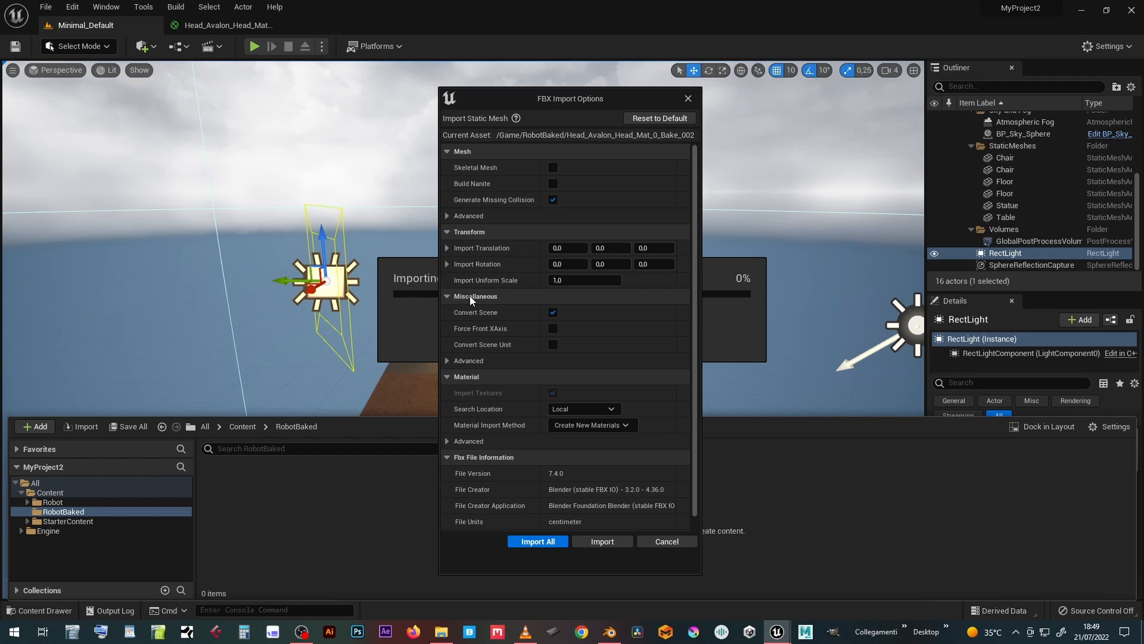
mouse_move(571, 497)
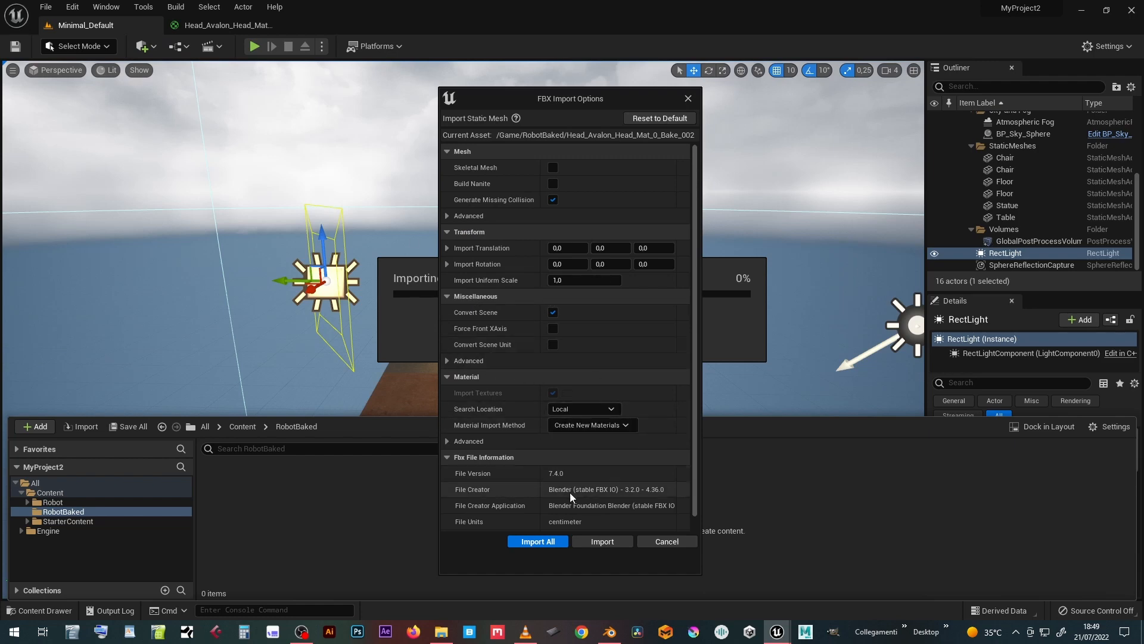
click(537, 541)
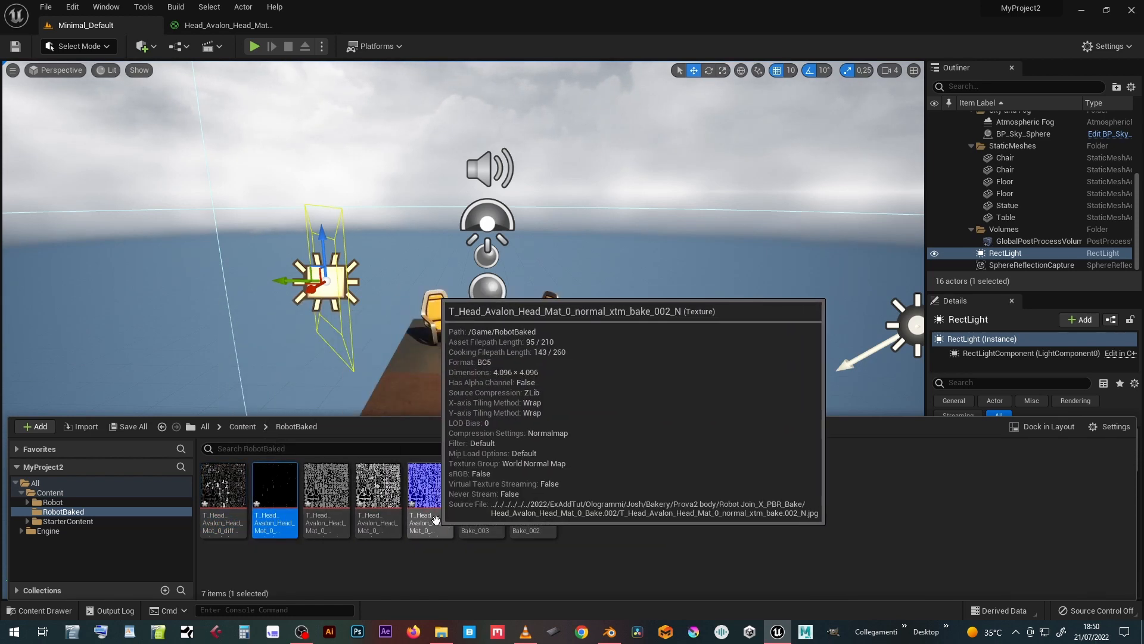
mouse_move(526, 499)
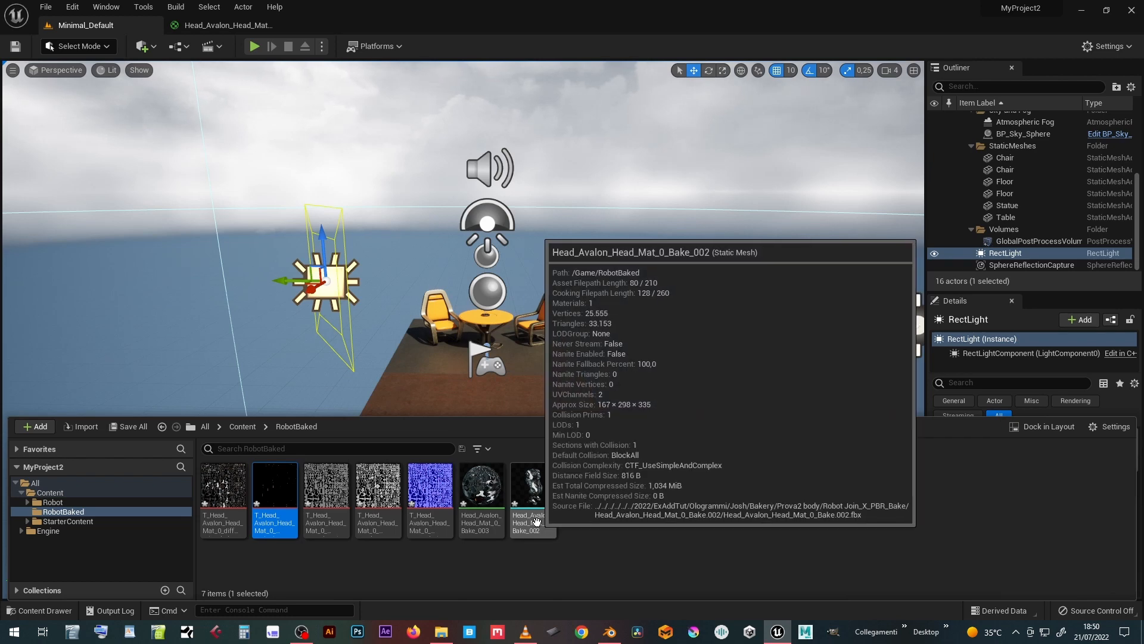
Step: Rename the imported static mesh to SM_RobotBaked, then cancel a reopened import window
right_click(526, 485)
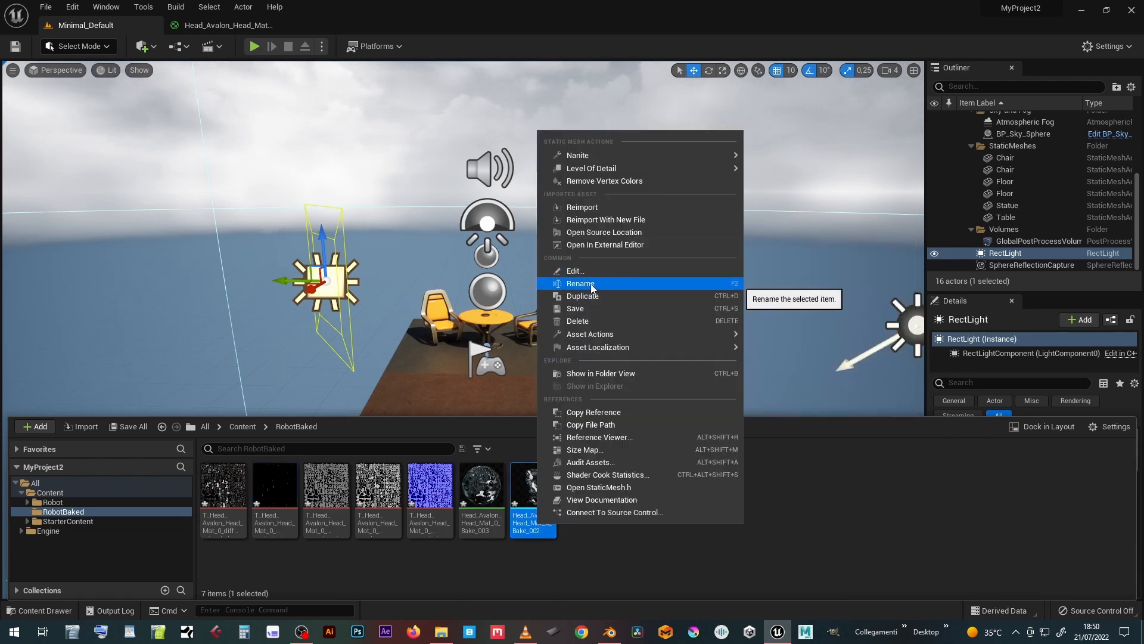
click(581, 283)
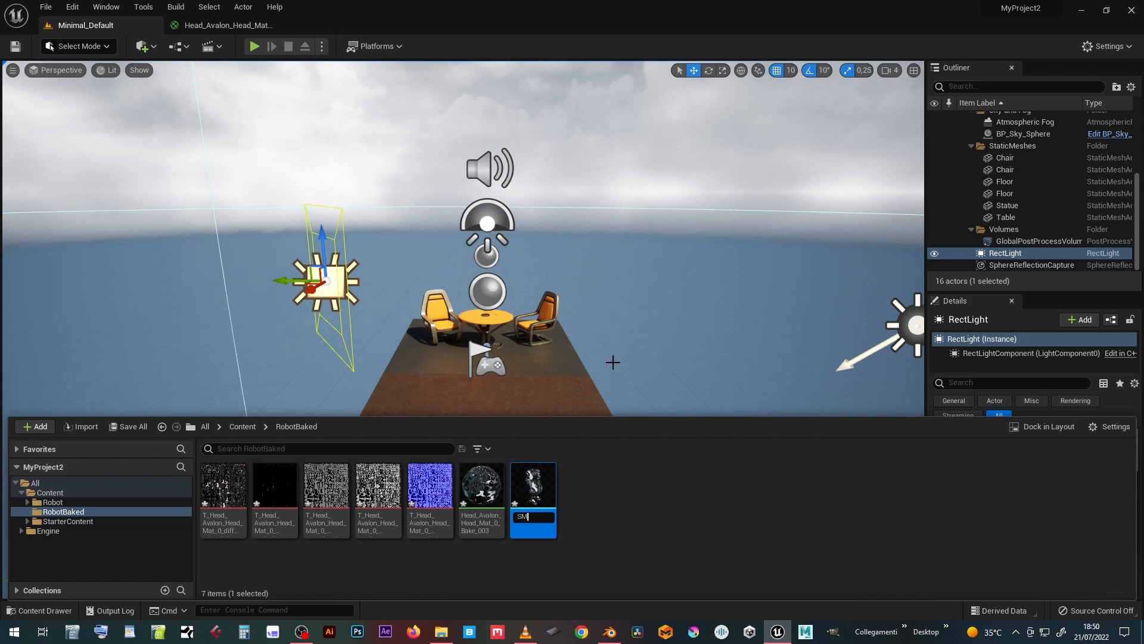
text(t_RobotBaked)
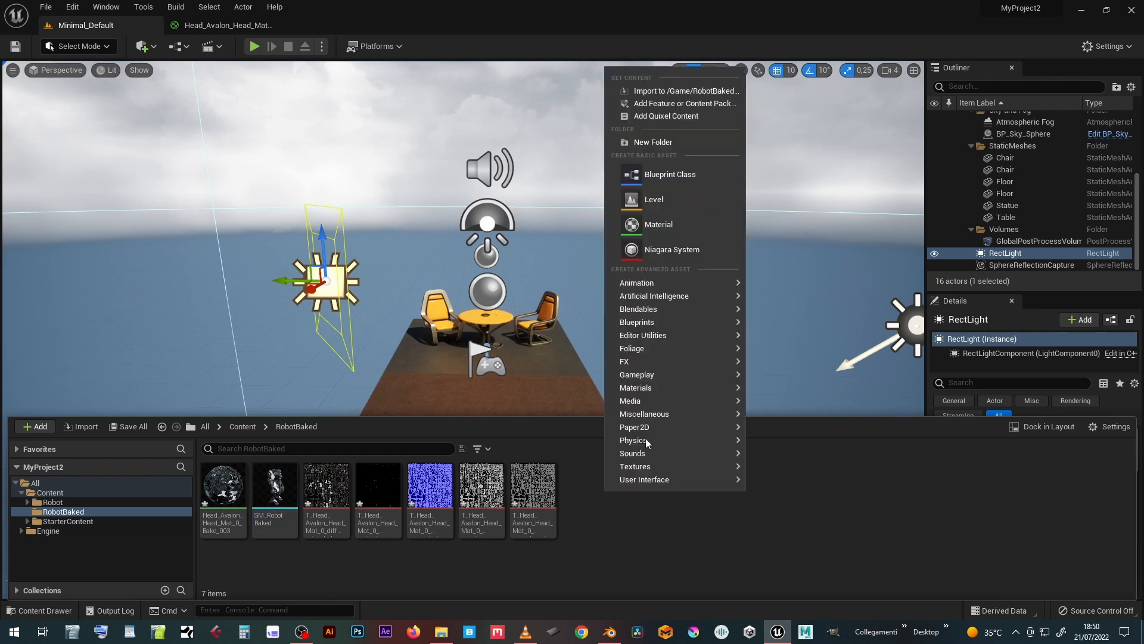
click(687, 90)
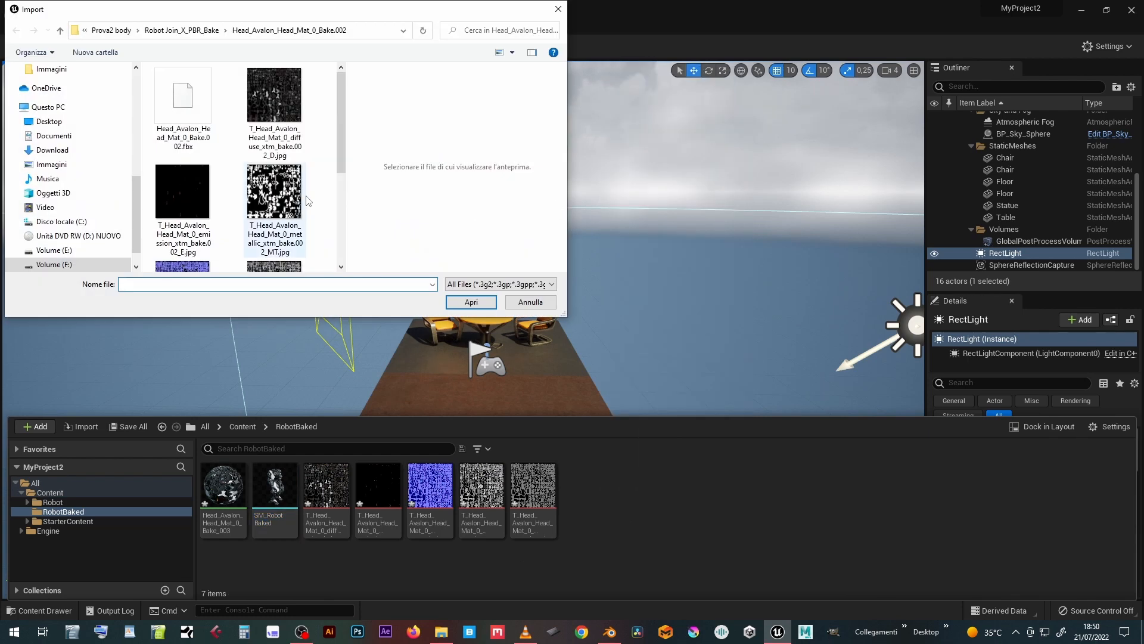
click(471, 302)
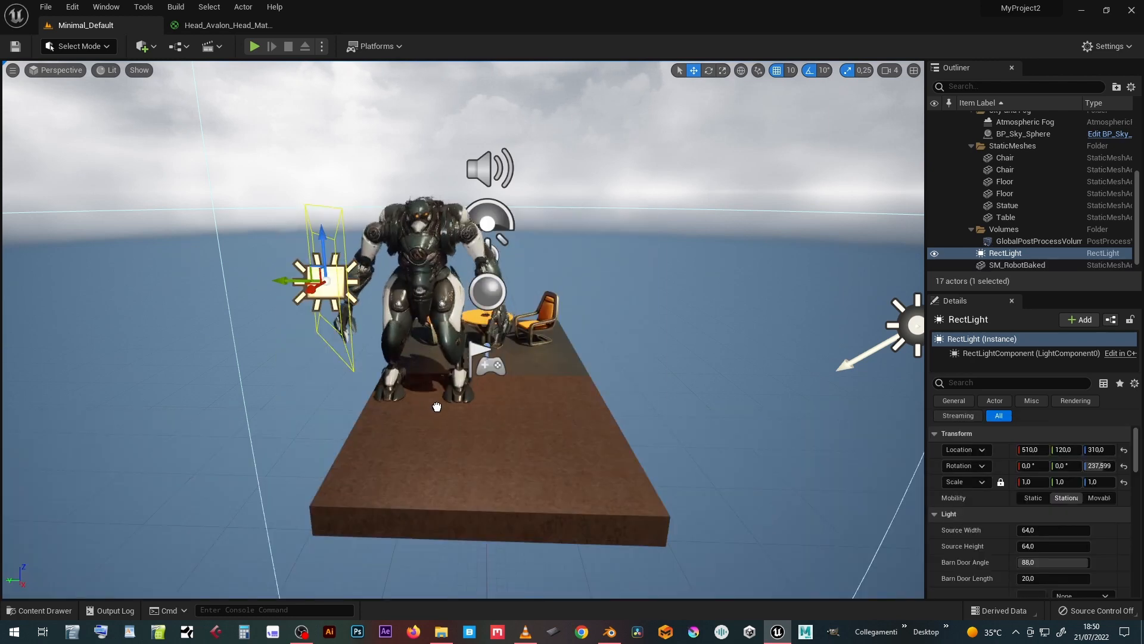
Step: Select the placed robot in the level and show the RobotBaked folder's assets
click(1017, 264)
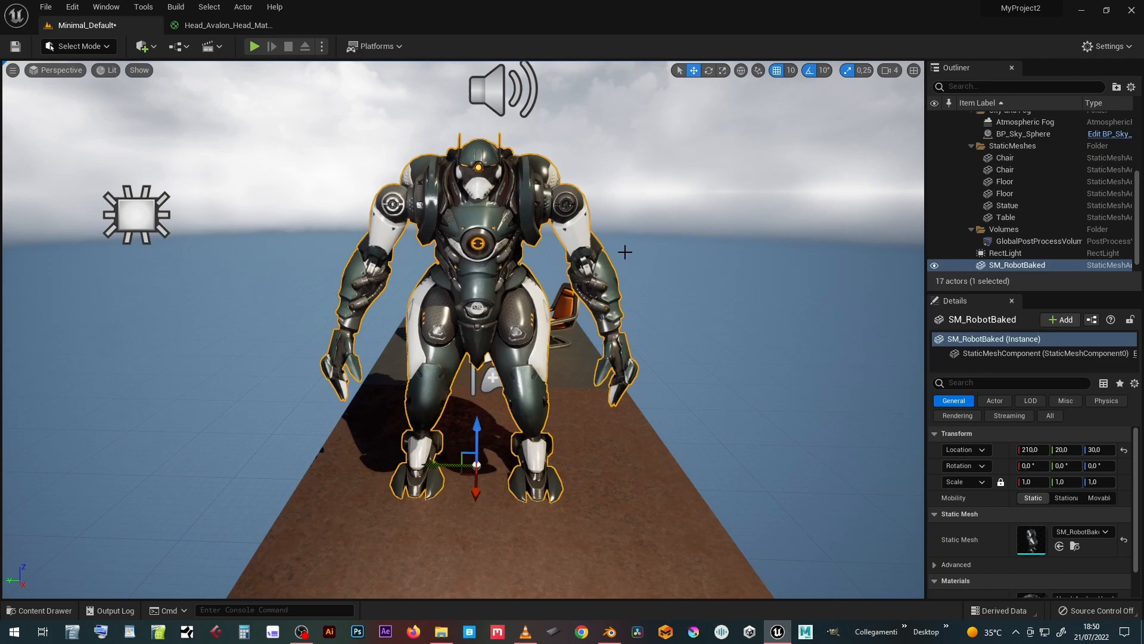
click(39, 610)
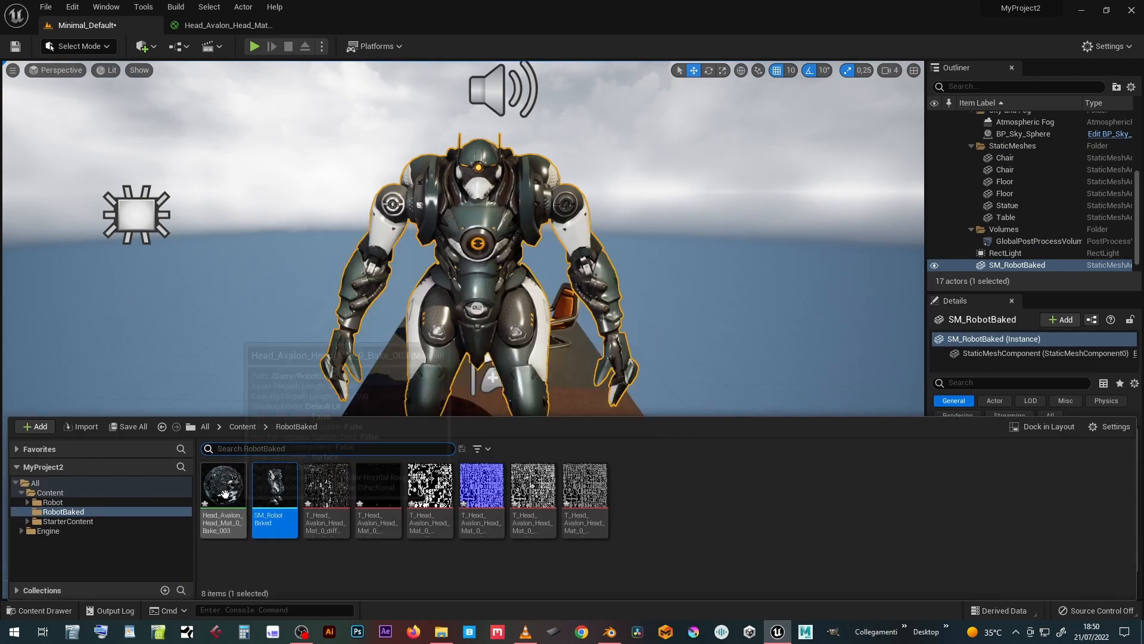
Step: Open the Head_Avalon_Head_Mat_0_Bake_003 material graph and review how its texture samples are wired
double_click(223, 484)
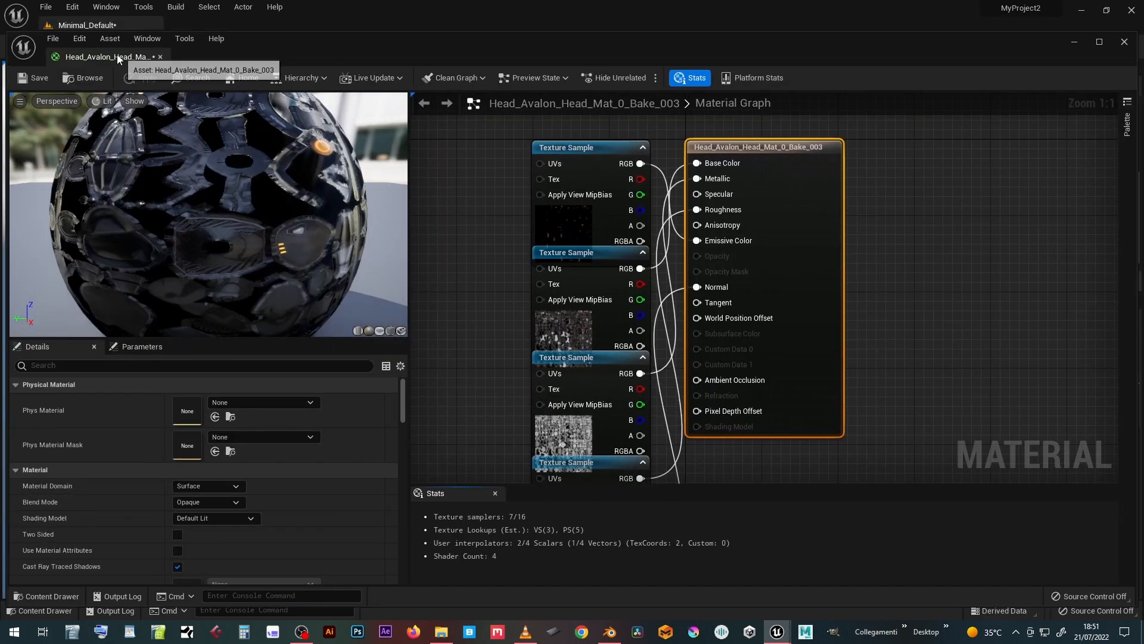
click(80, 25)
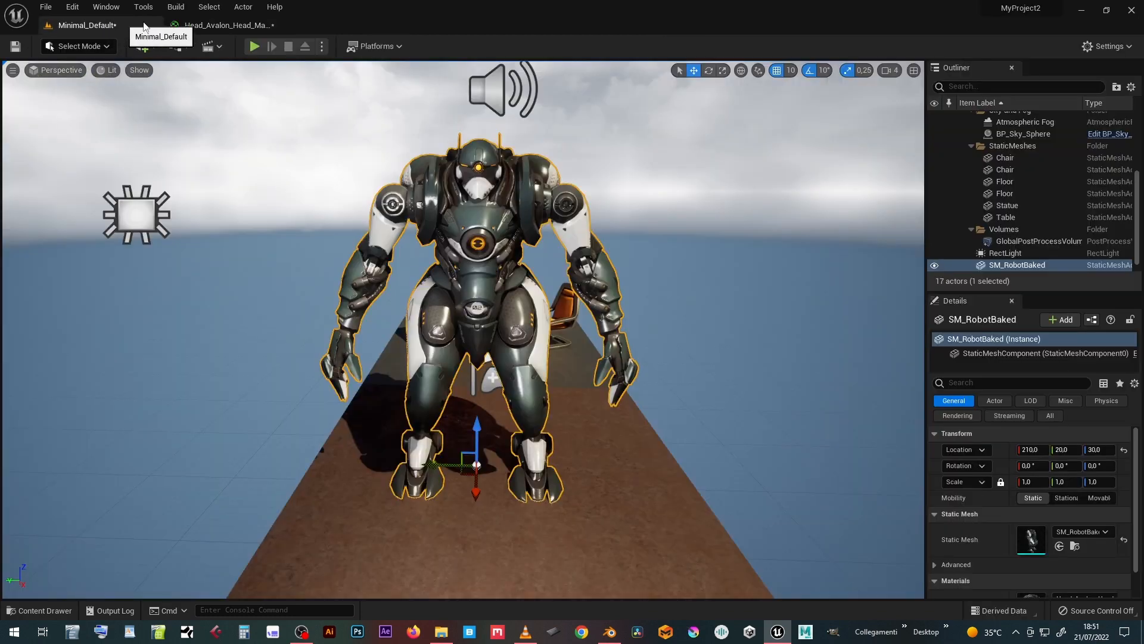
click(223, 25)
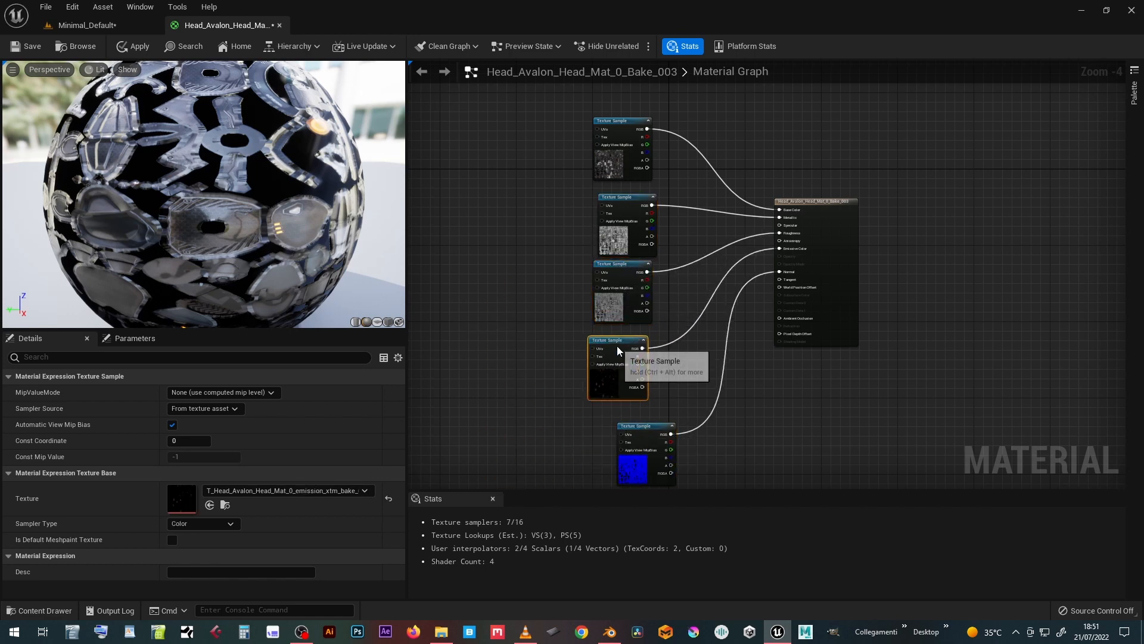
scroll(down, 3)
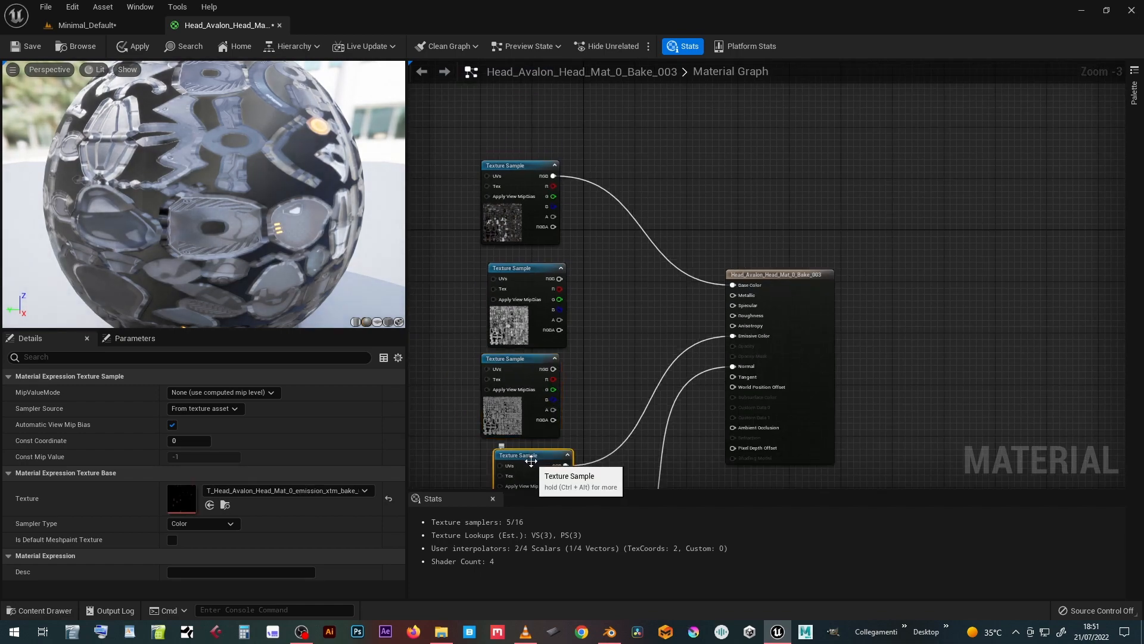
scroll(up, 3)
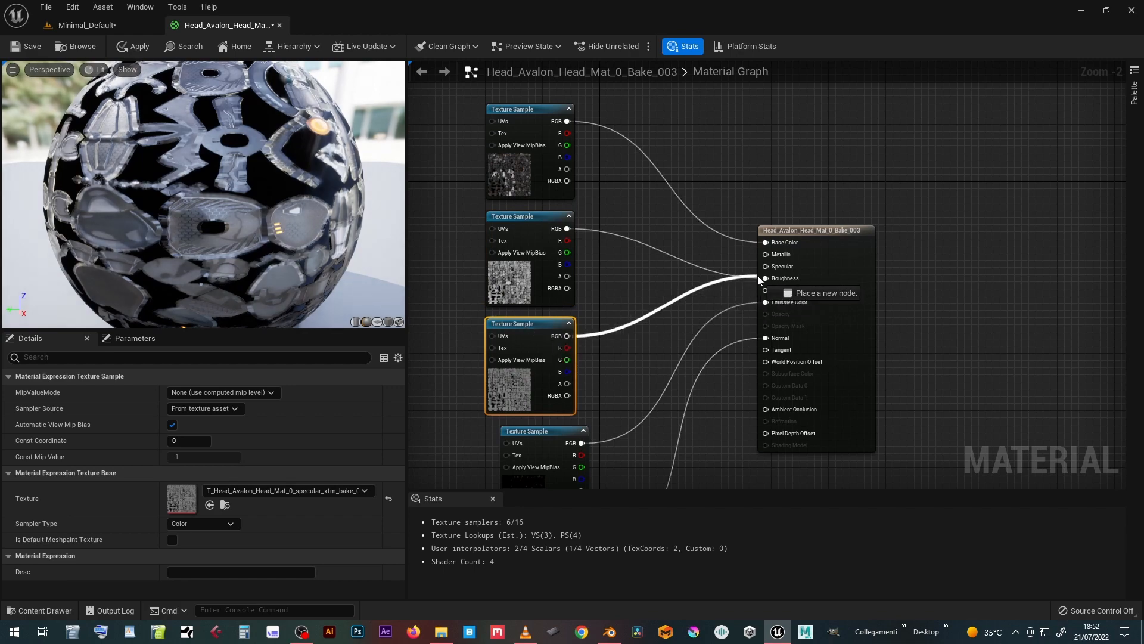
scroll(down, 3)
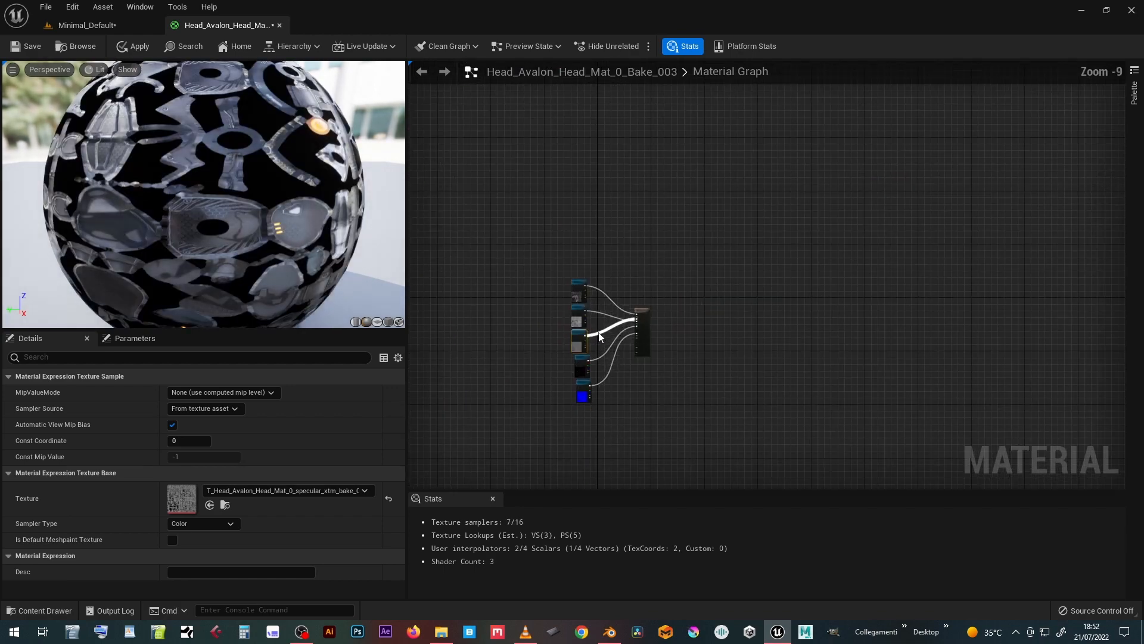
Step: Add a TextureSample with the metallic_xtm_bake map and connect it to the Metallic input
right_click(608, 315)
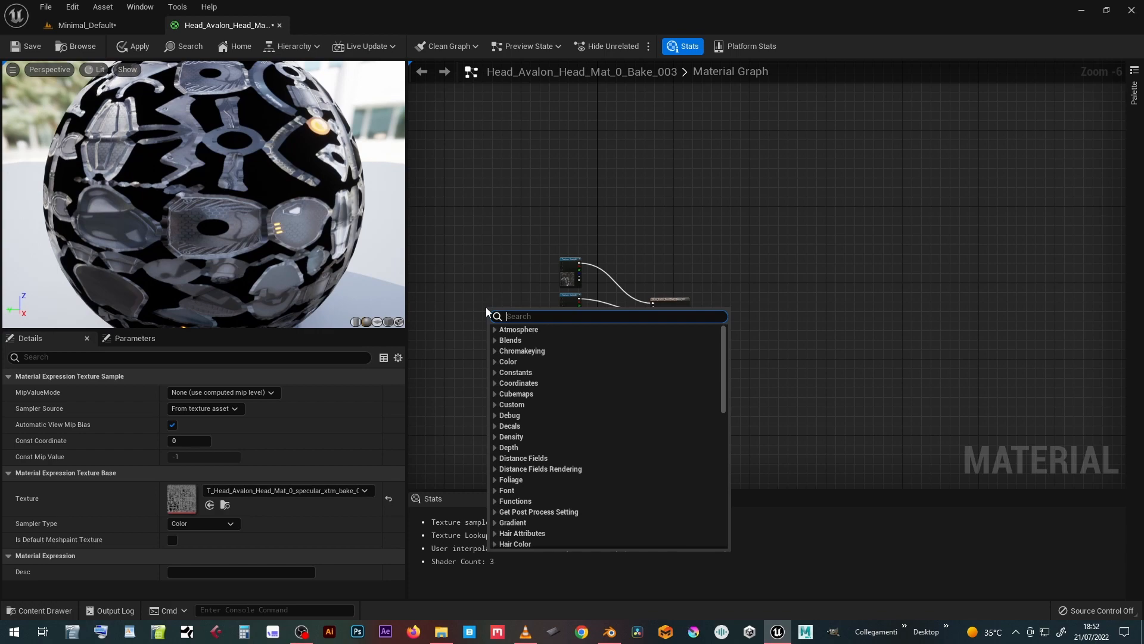
text(texture)
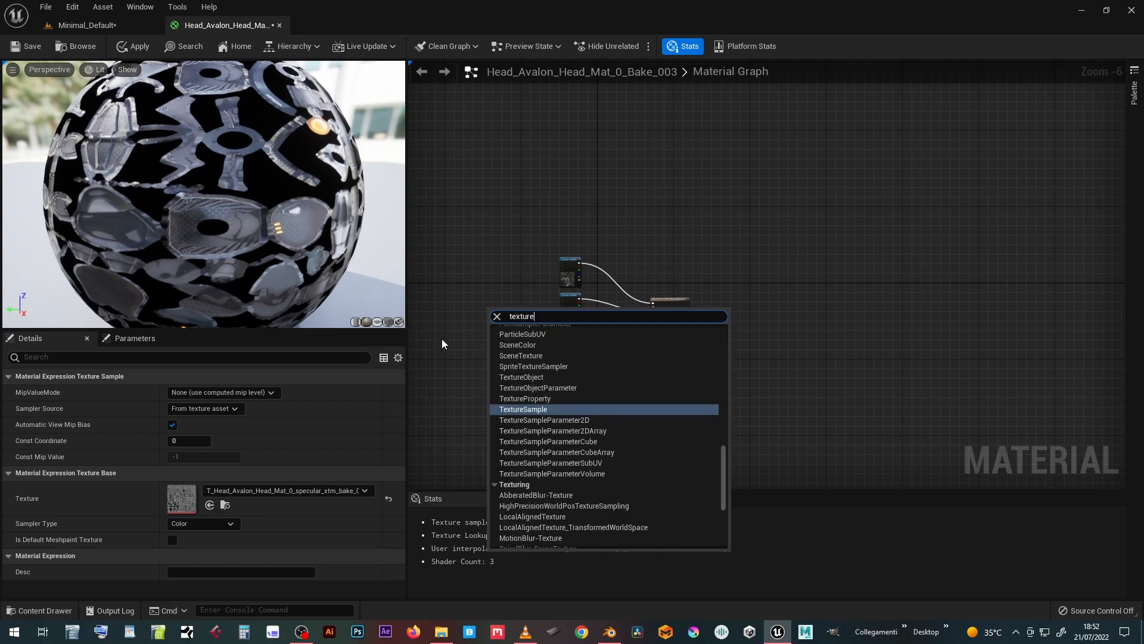
click(522, 409)
text(meta)
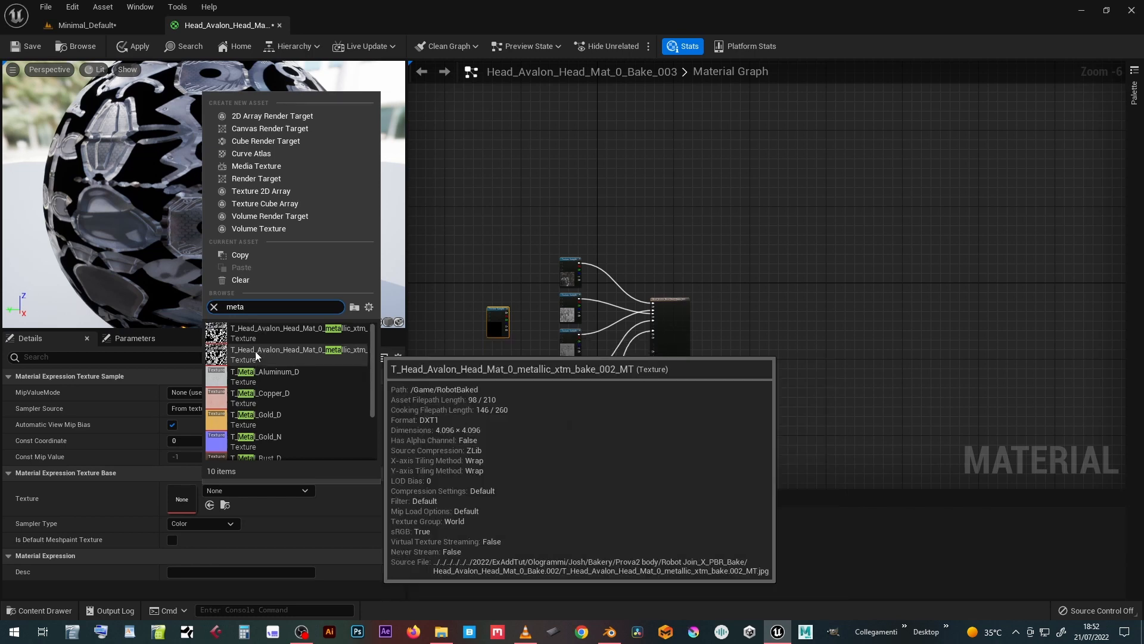
mouse_move(257, 337)
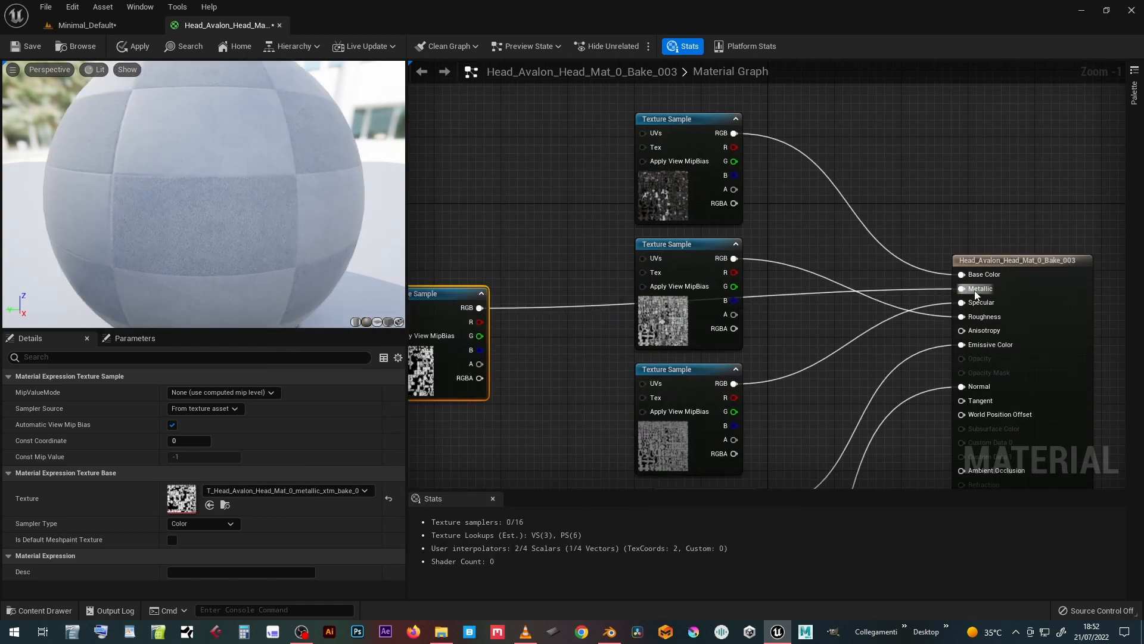
click(962, 289)
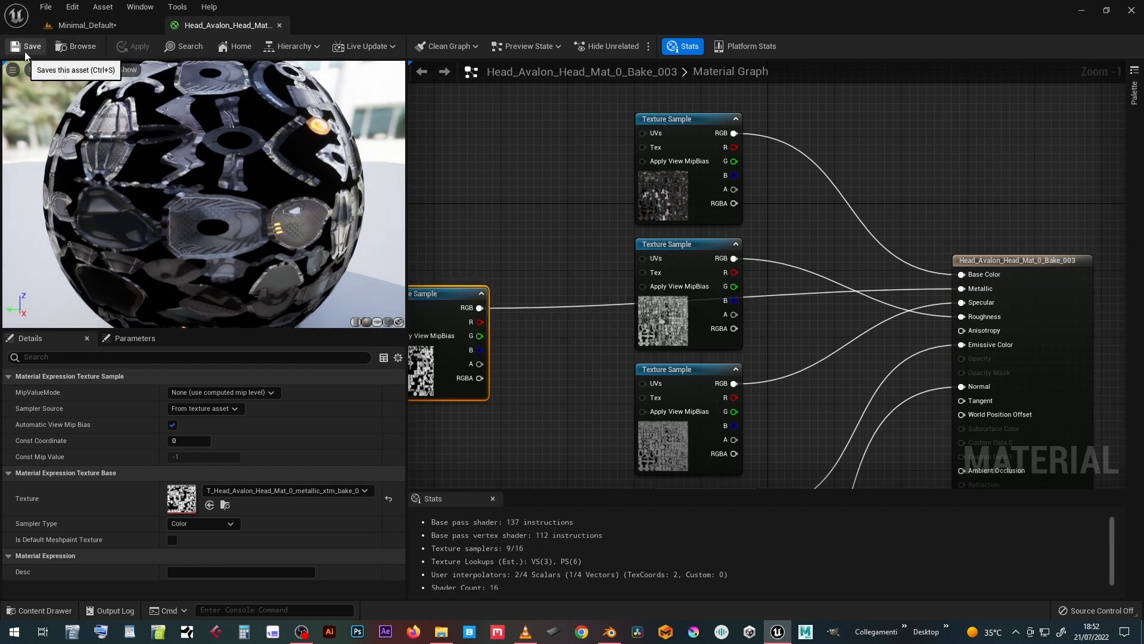
mouse_move(74, 47)
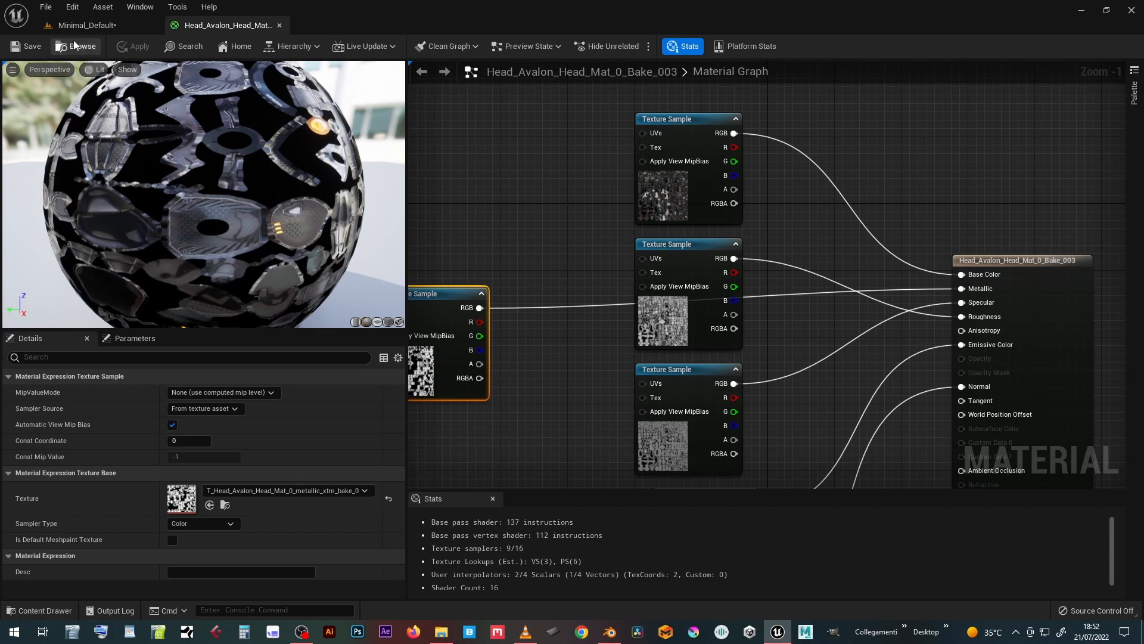
click(90, 25)
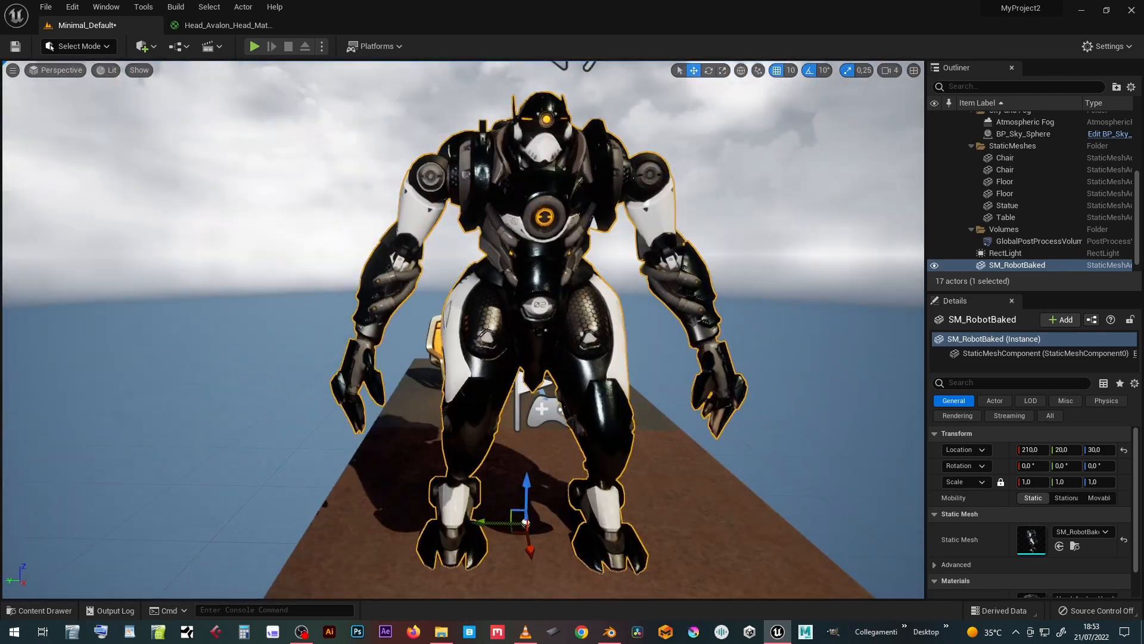
click(224, 25)
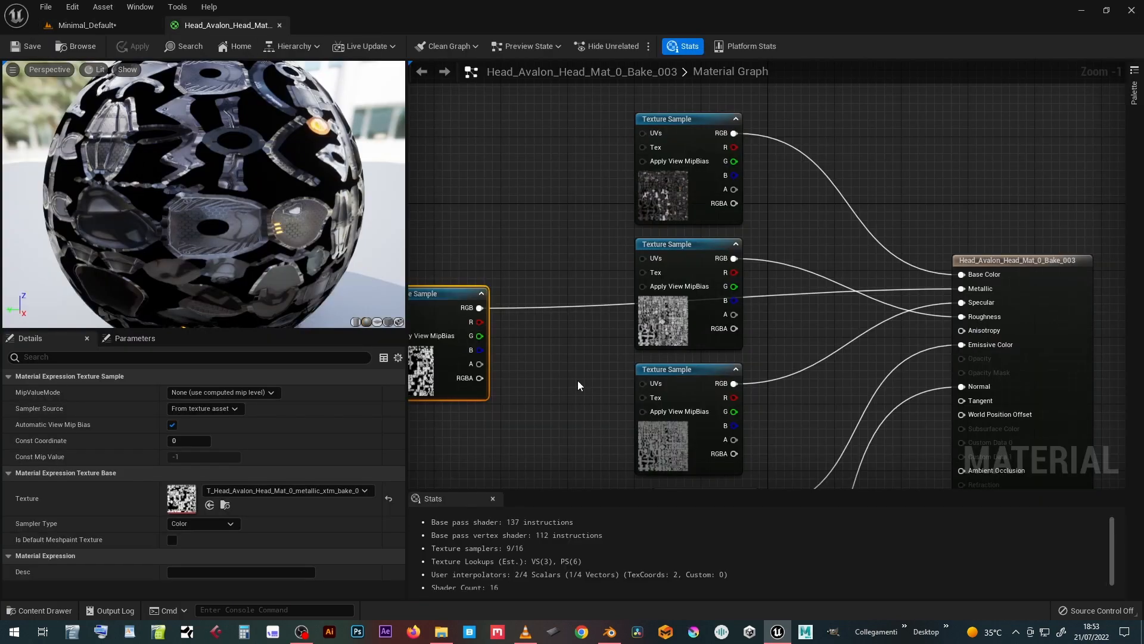
Step: Multiply the emission texture by a Constant3Vector of 30,30,30 into Emissive Color and save
scroll(down, 3)
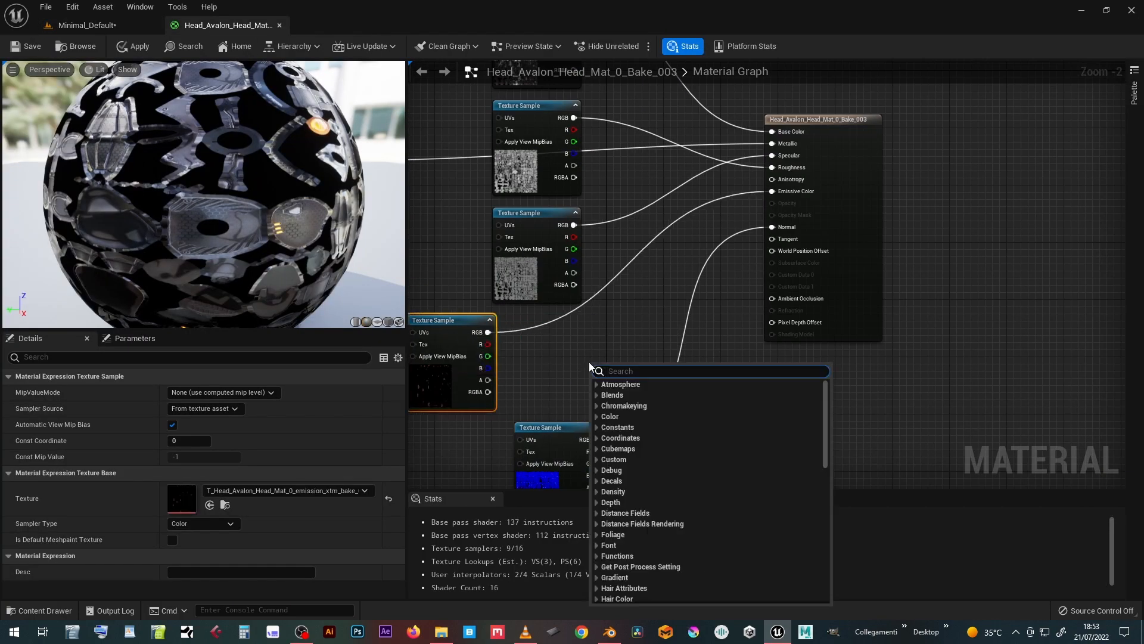
text(multip)
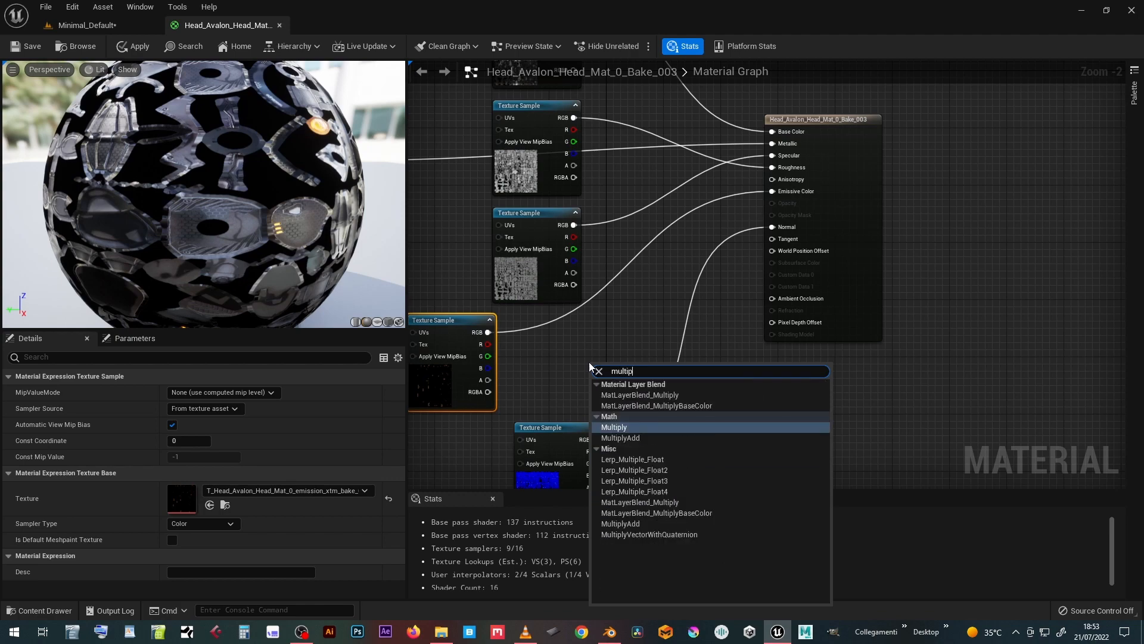
click(612, 427)
text(vect)
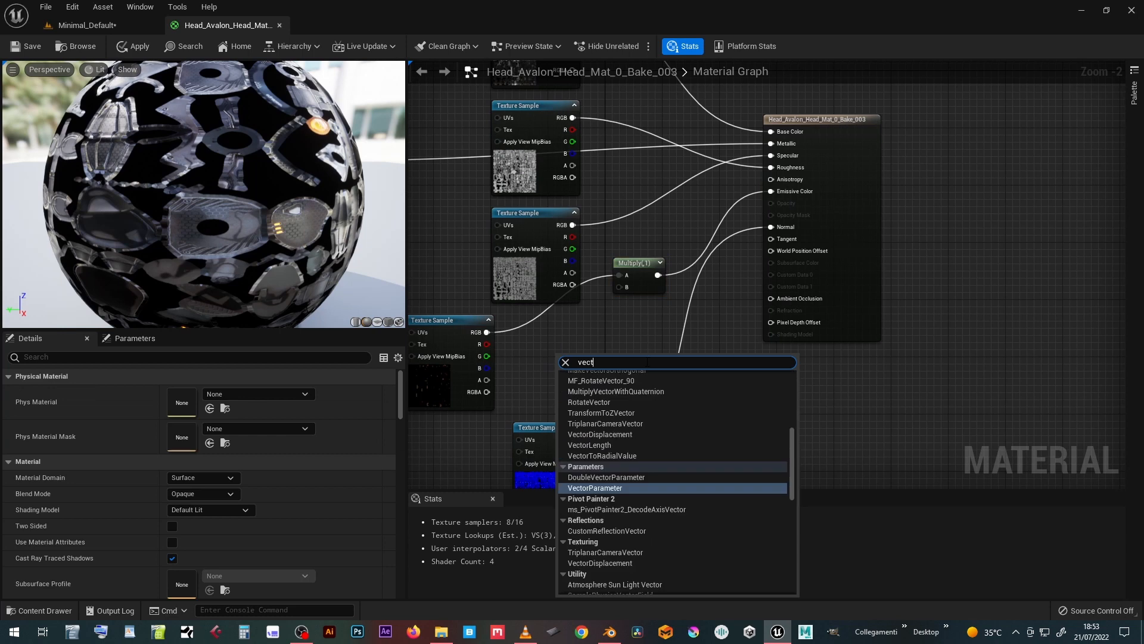
text(or)
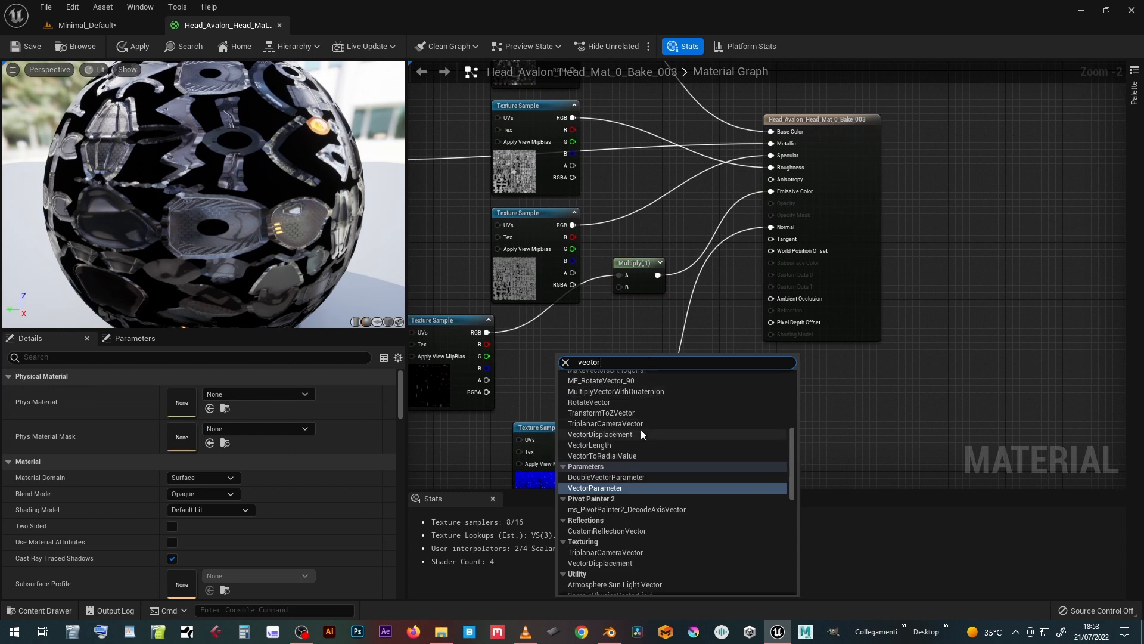
scroll(up, 3)
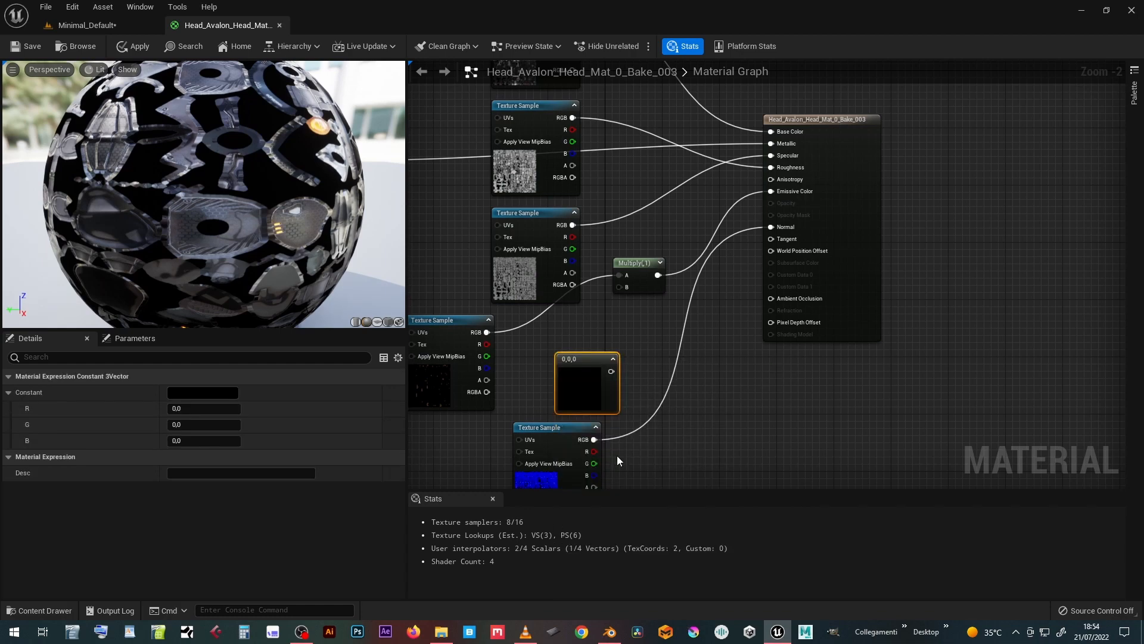
mouse_move(576, 356)
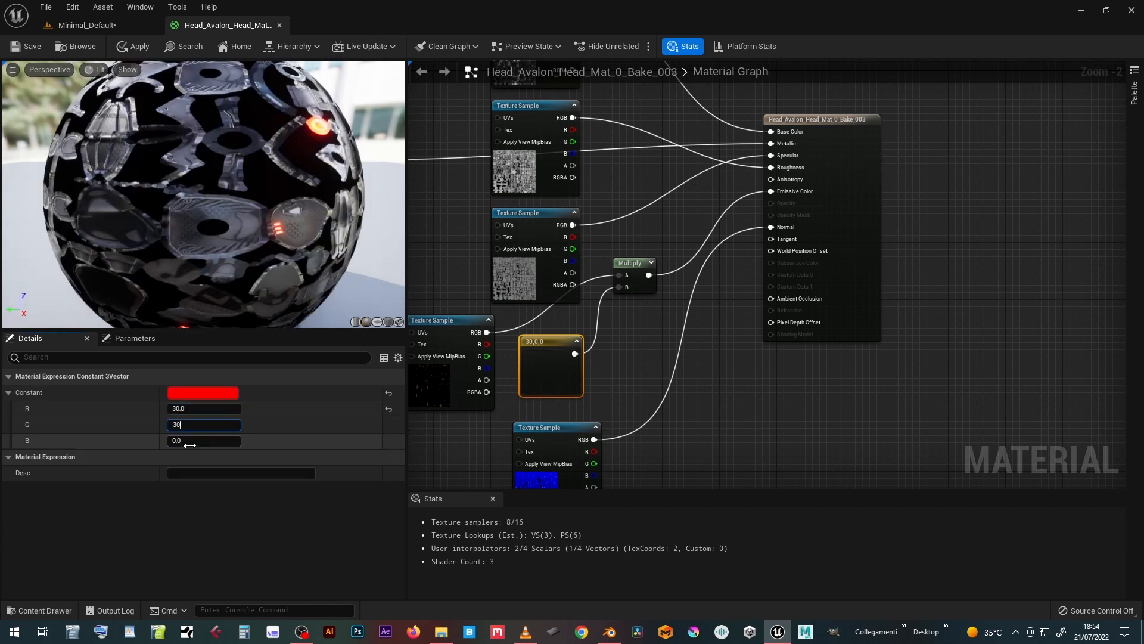
text(30)
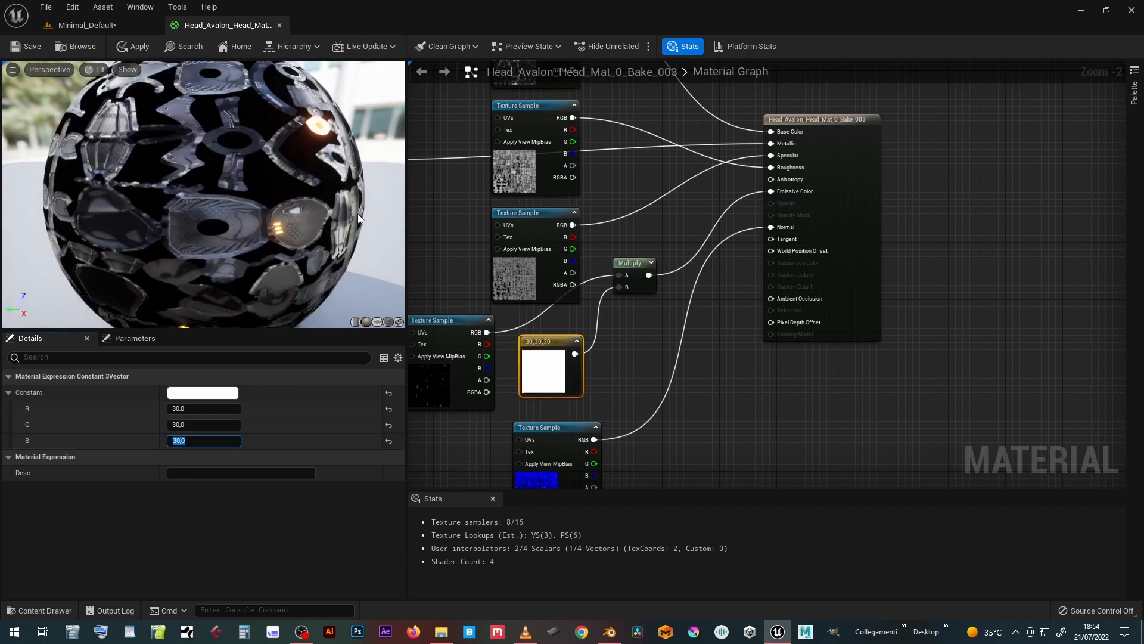
mouse_move(31, 47)
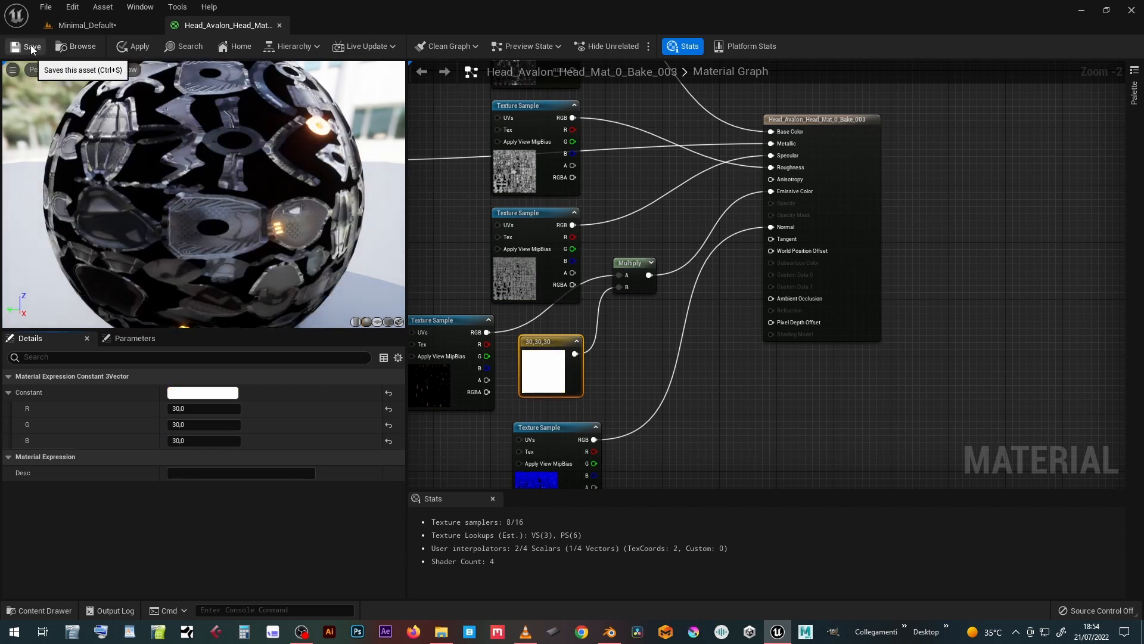
click(31, 46)
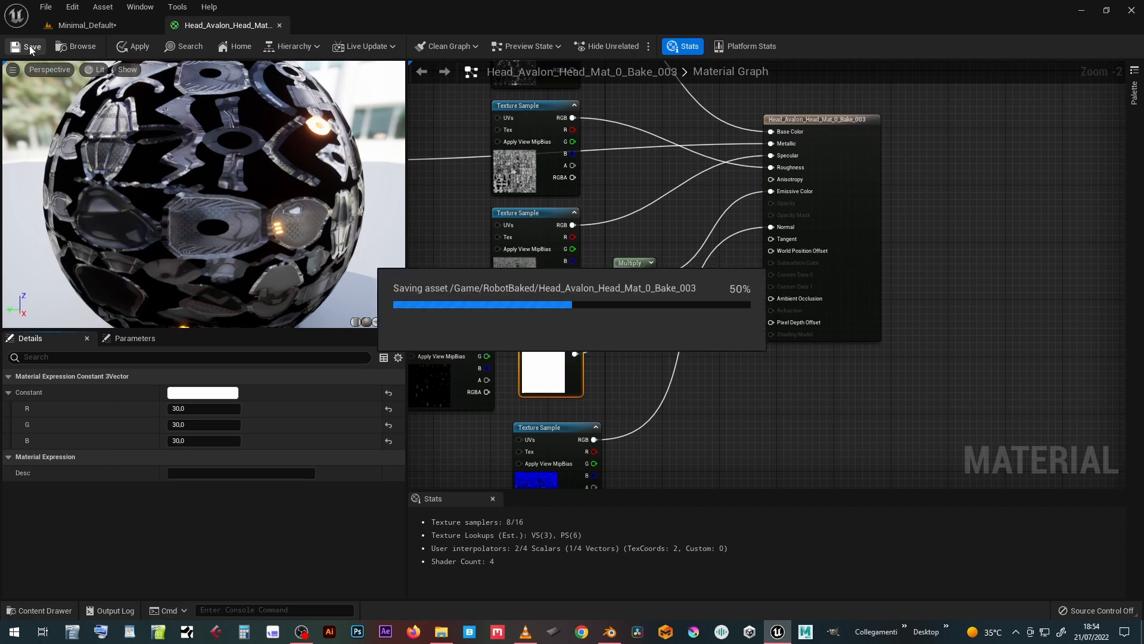